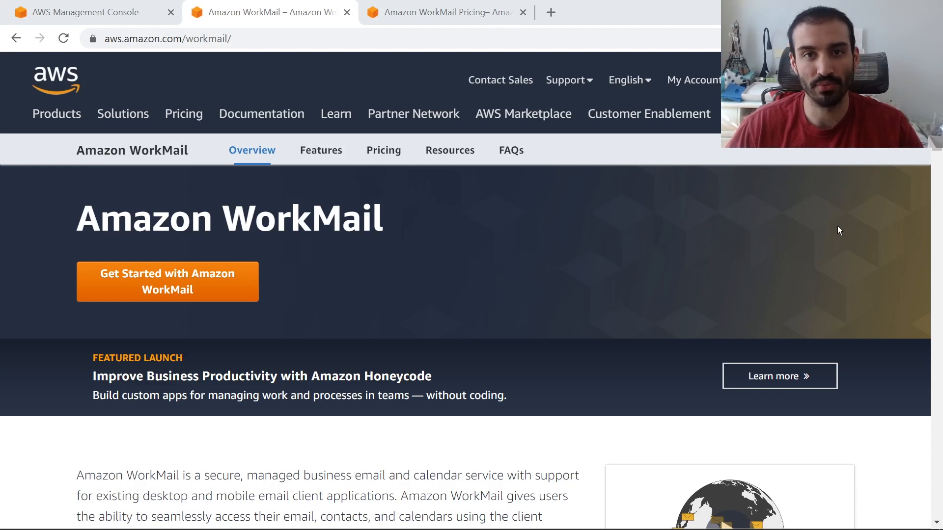
pyautogui.moveTo(603, 207)
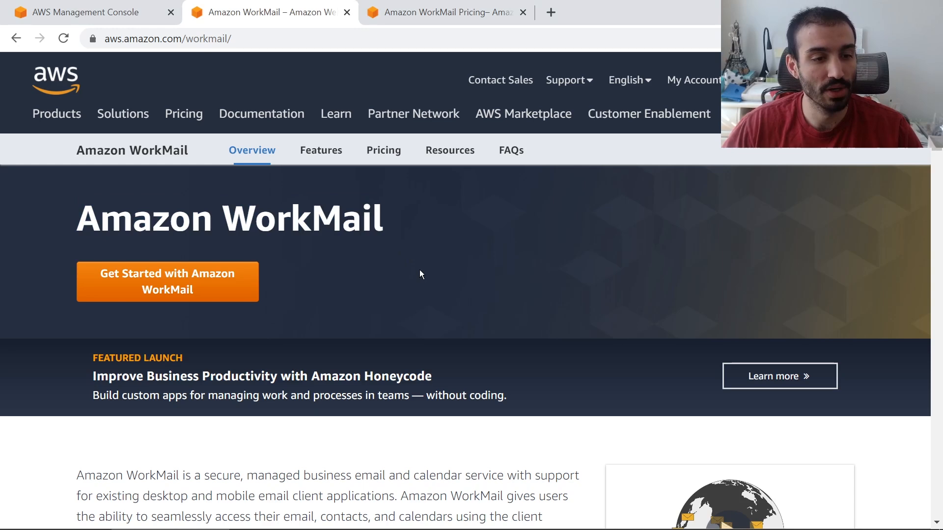
pyautogui.moveTo(844, 170)
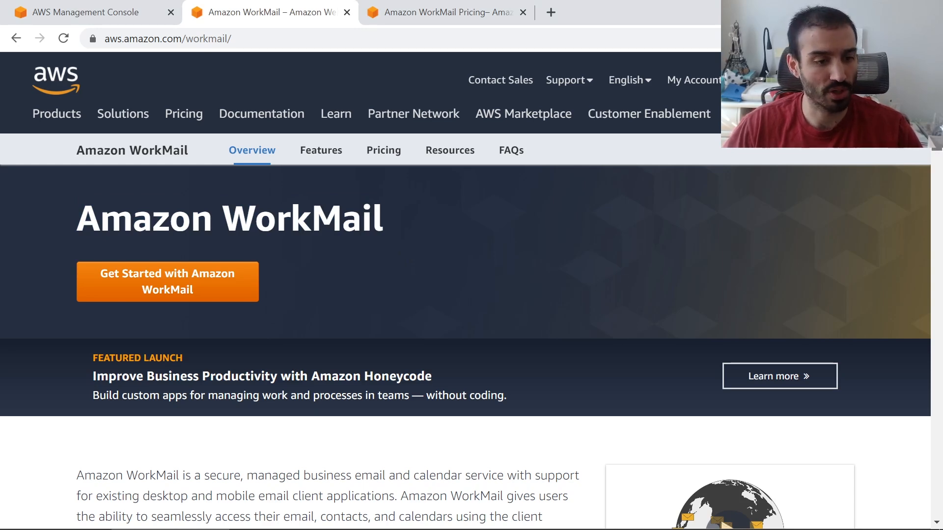
# - Review the WorkMail pricing page, highlighting the $4 per-user monthly price
pyautogui.scroll(-3)
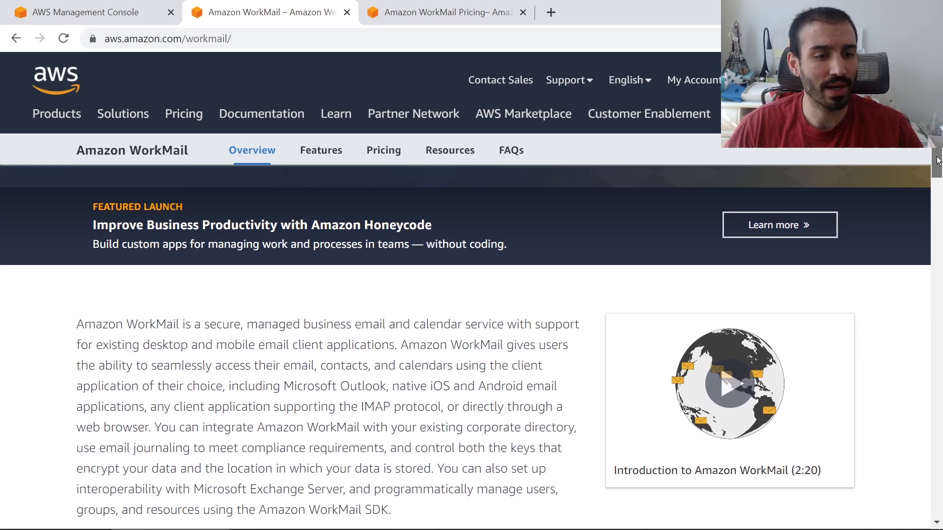
pyautogui.scroll(-3)
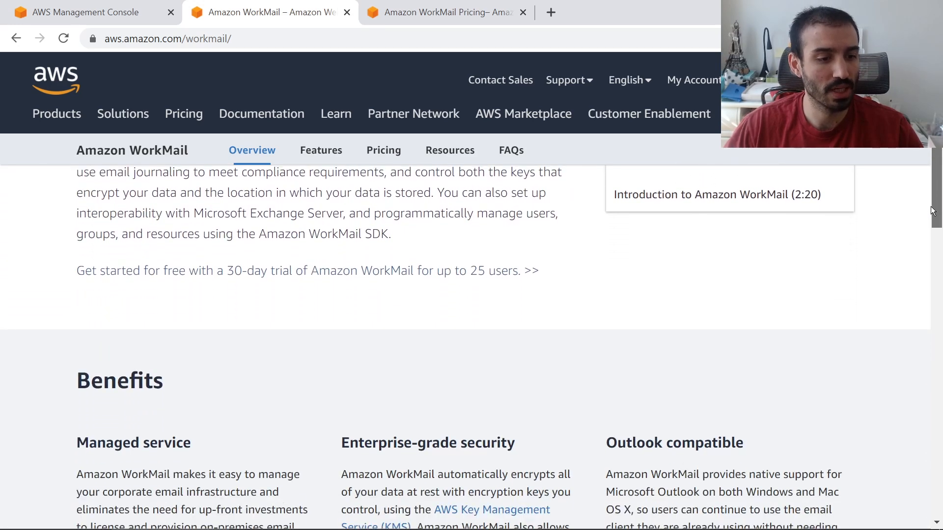
pyautogui.scroll(-3)
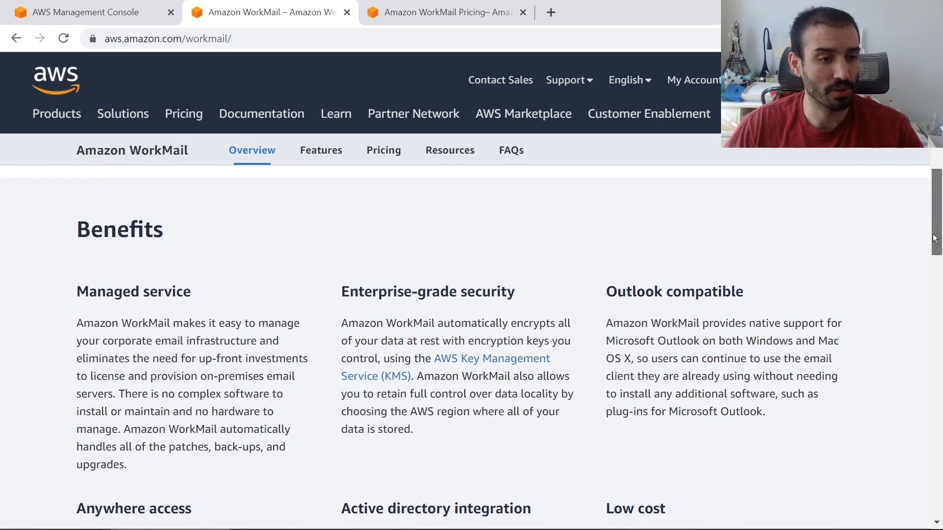
pyautogui.scroll(-3)
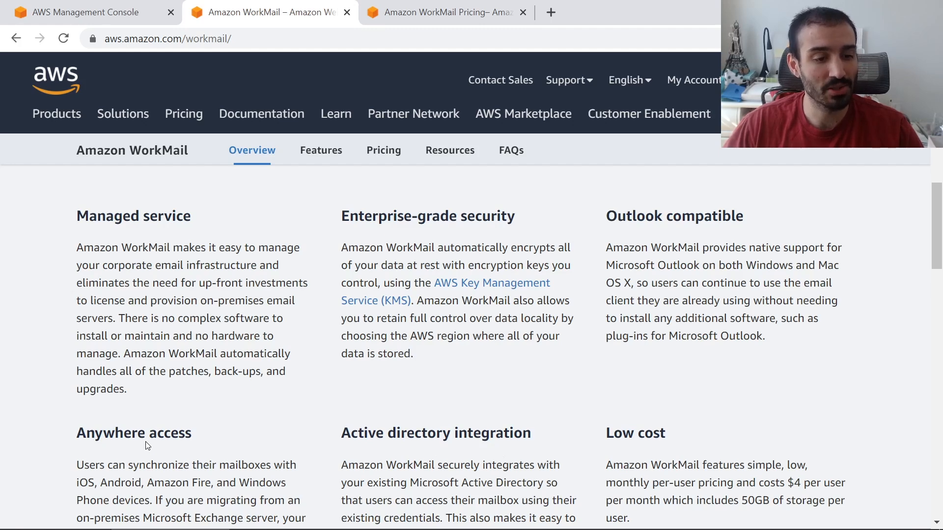
pyautogui.moveTo(140, 451)
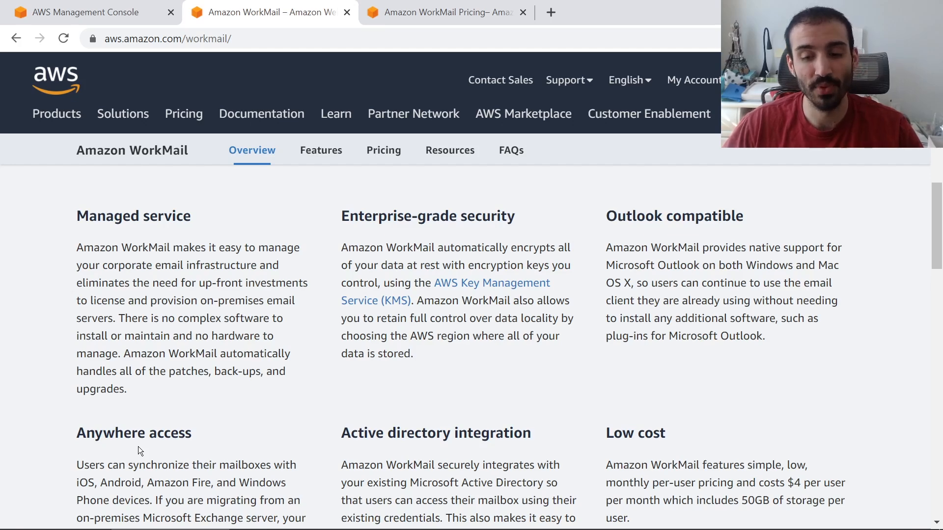
pyautogui.scroll(-3)
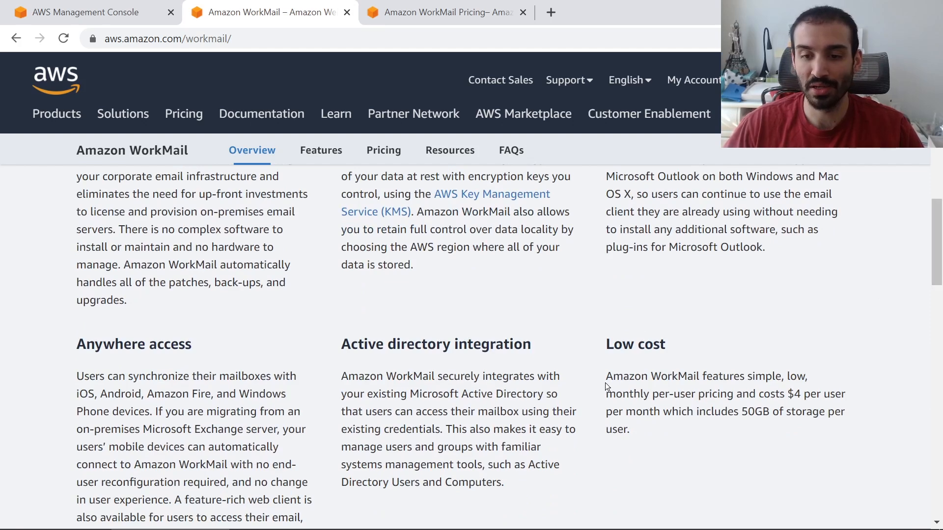
pyautogui.doubleClick(793, 394)
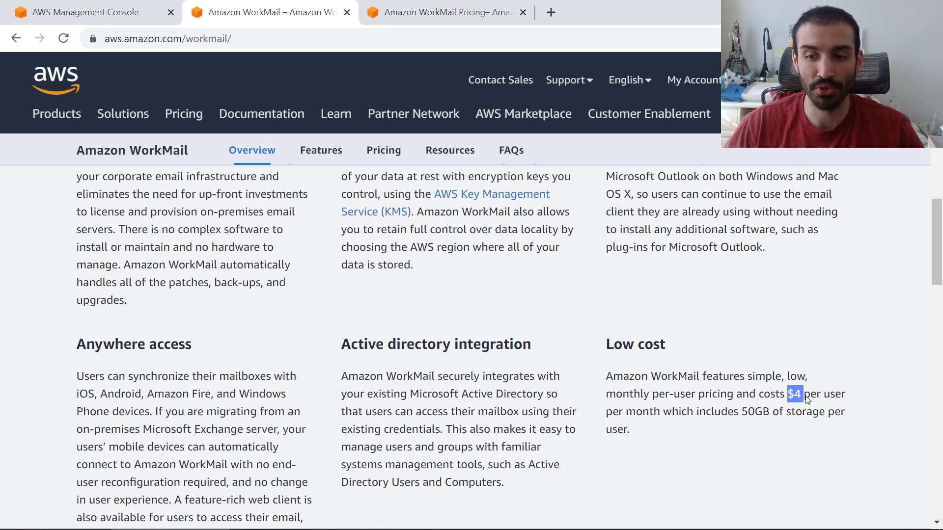
pyautogui.moveTo(787, 394); pyautogui.dragTo(841, 393)
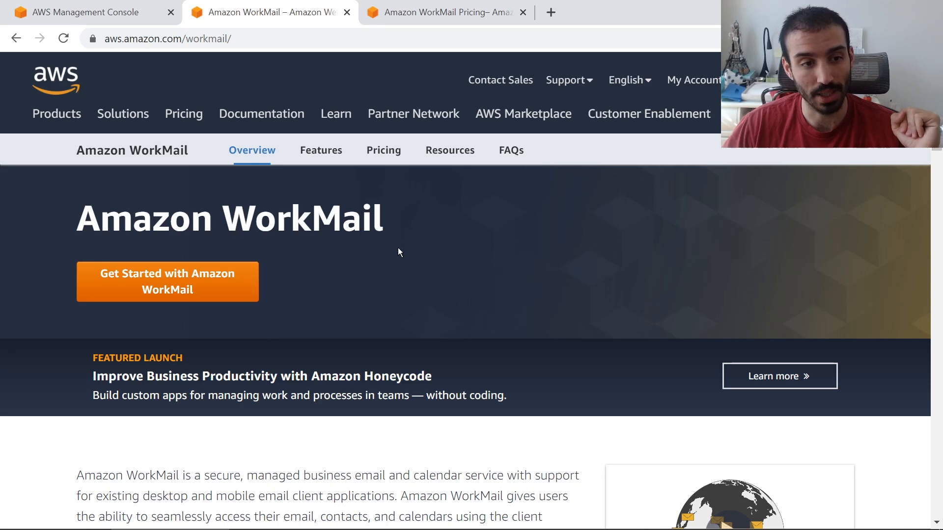
# - Go to Route 53 hosted zones and view the four DNS records of awssimplified.io
pyautogui.click(85, 12)
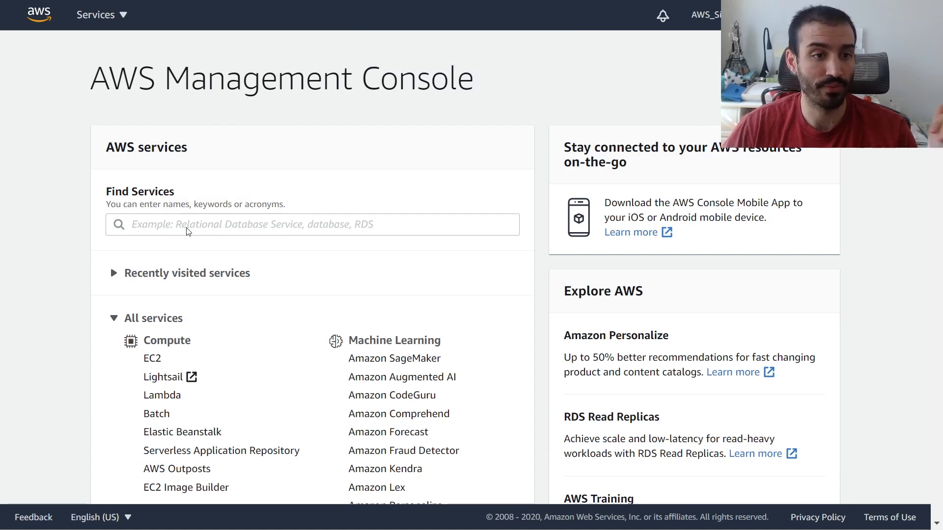
pyautogui.write('route5')
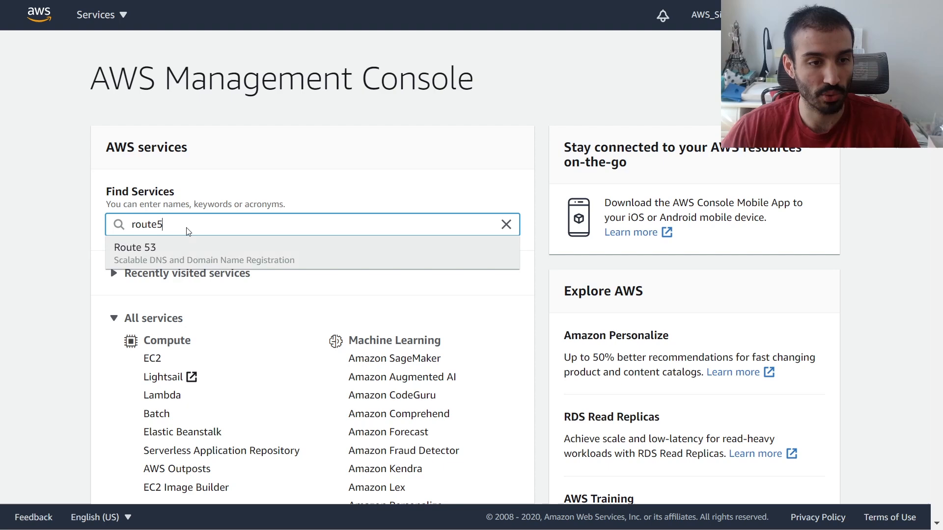
pyautogui.click(135, 248)
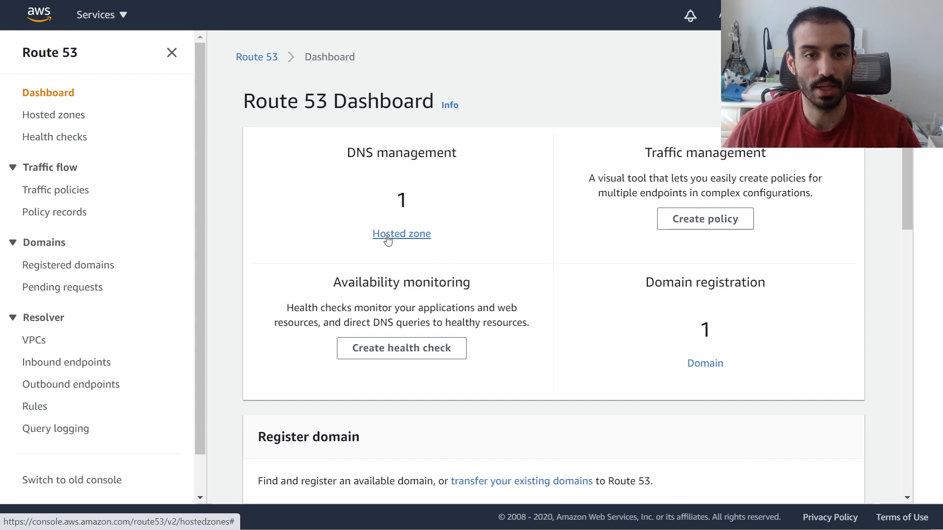
pyautogui.click(400, 234)
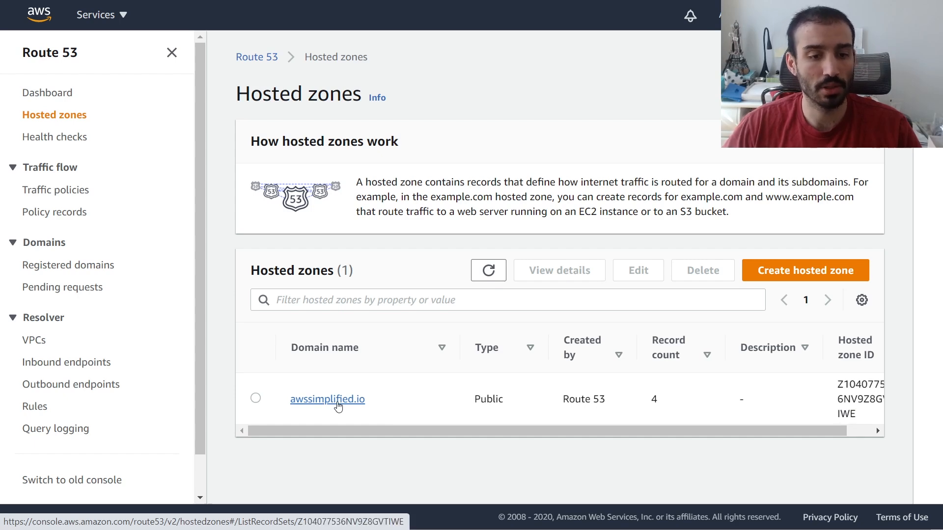
pyautogui.click(327, 399)
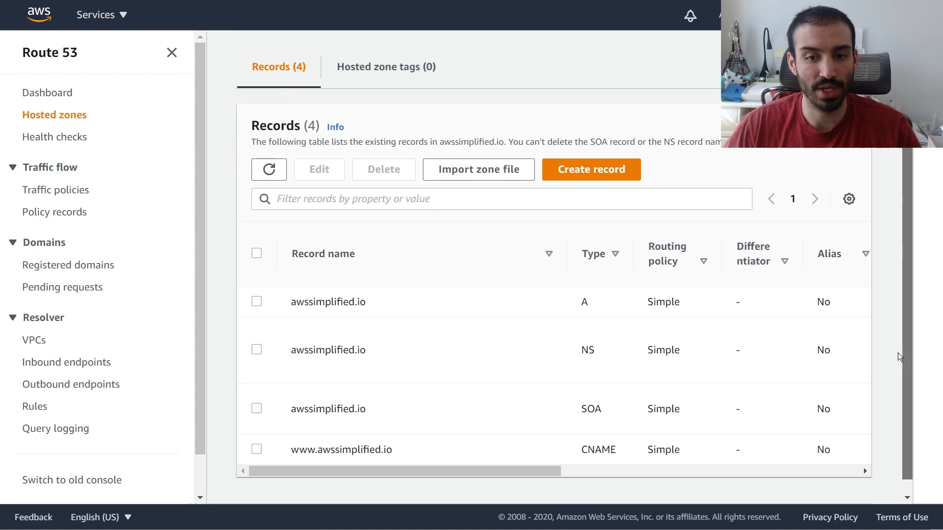
pyautogui.scroll(-3)
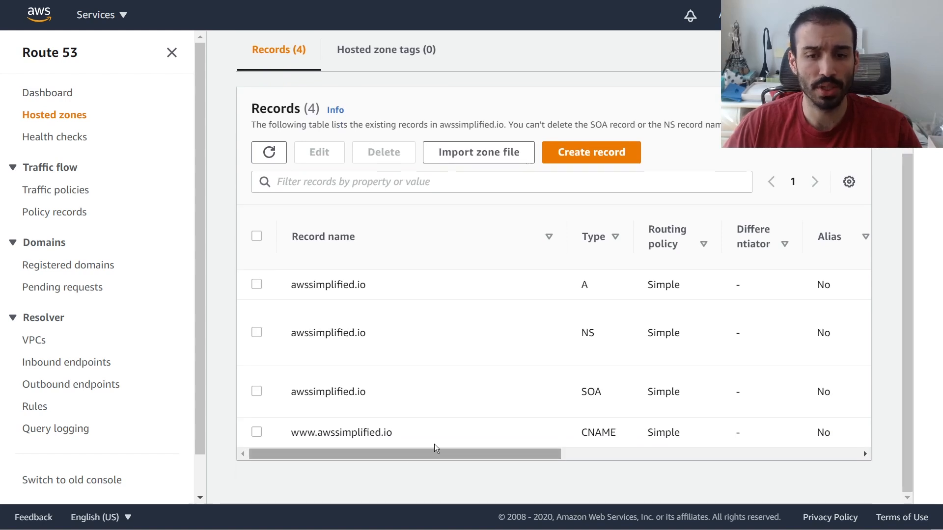
pyautogui.moveTo(599, 295)
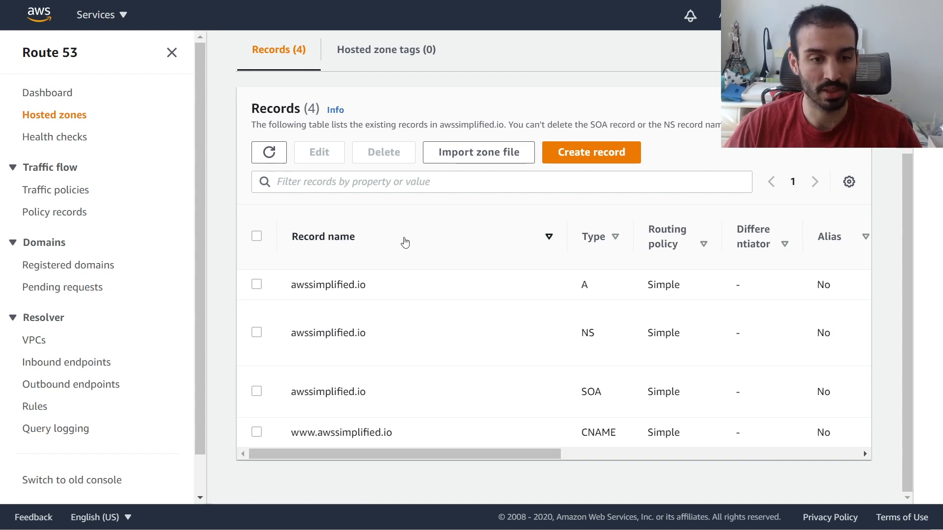
pyautogui.moveTo(369, 476)
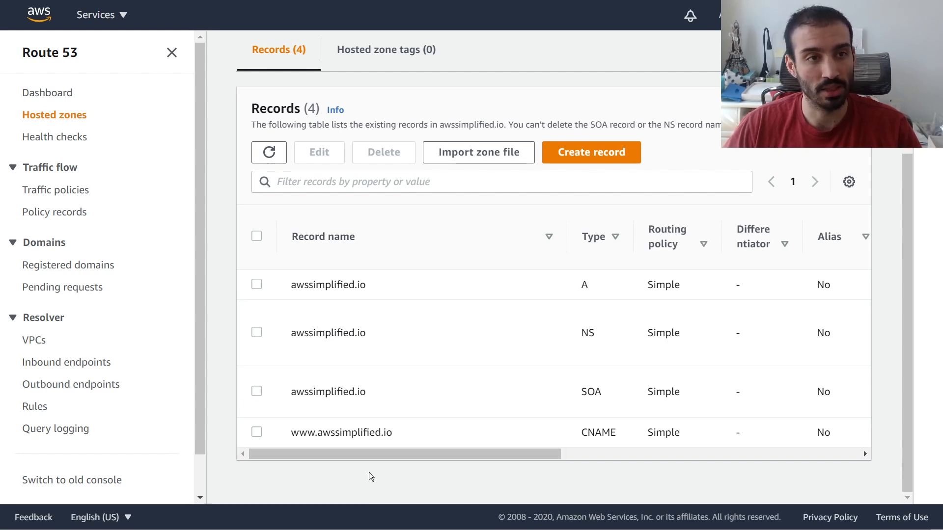
pyautogui.moveTo(81, 36)
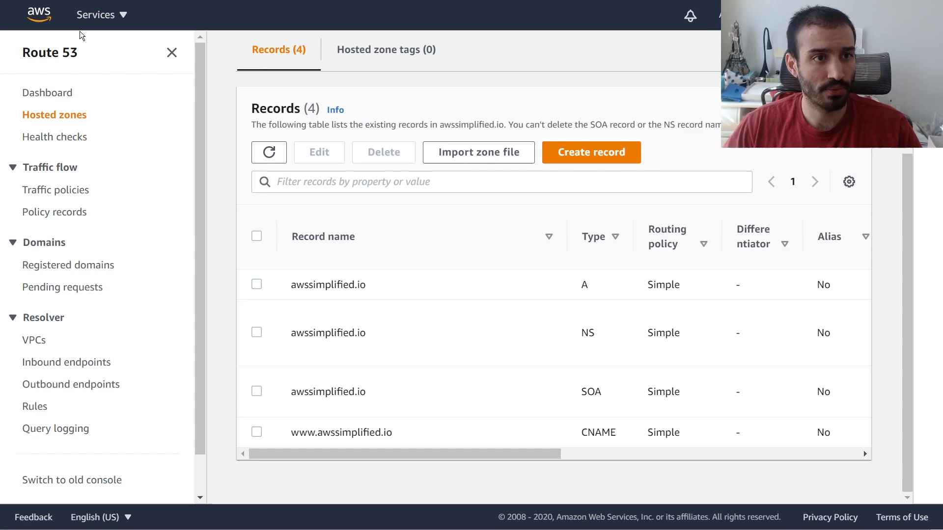
# - Find WorkMail from the Services search and start creating a new organization
pyautogui.click(95, 15)
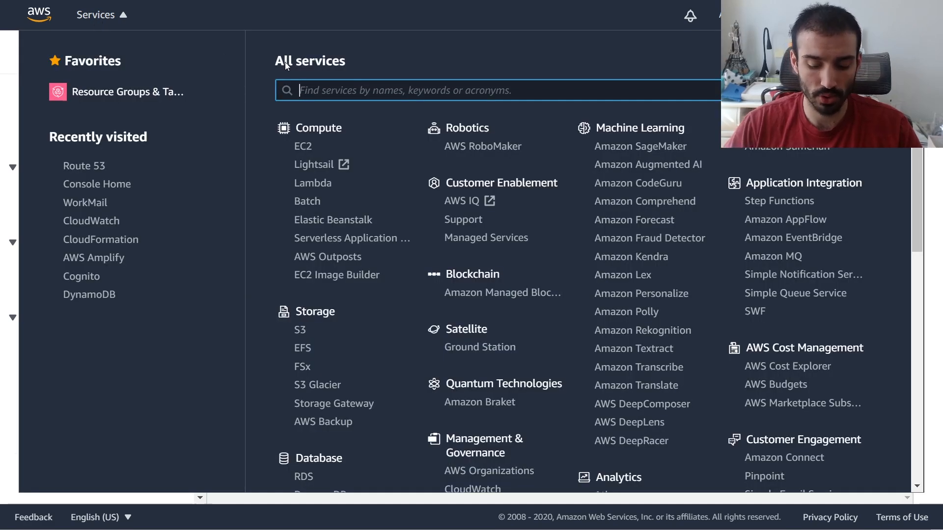
pyautogui.write('workmail')
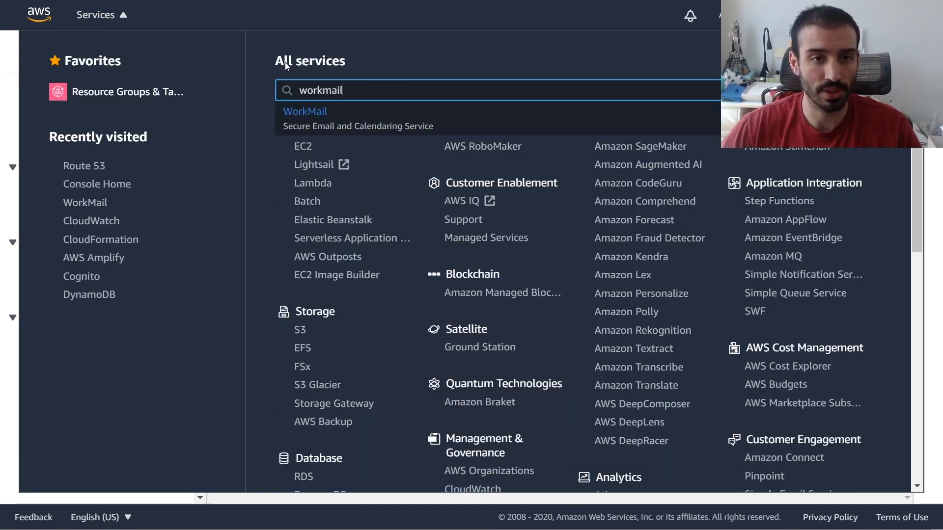
pyautogui.click(305, 111)
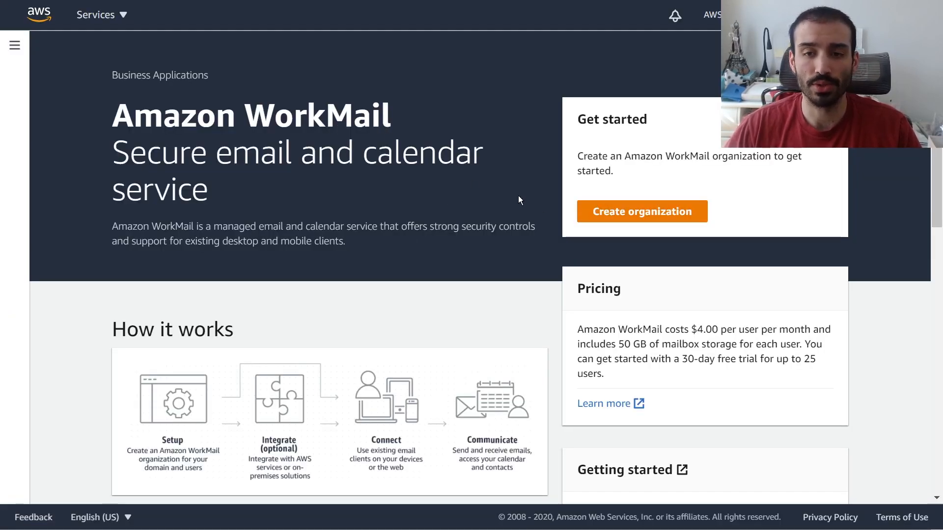
pyautogui.click(641, 211)
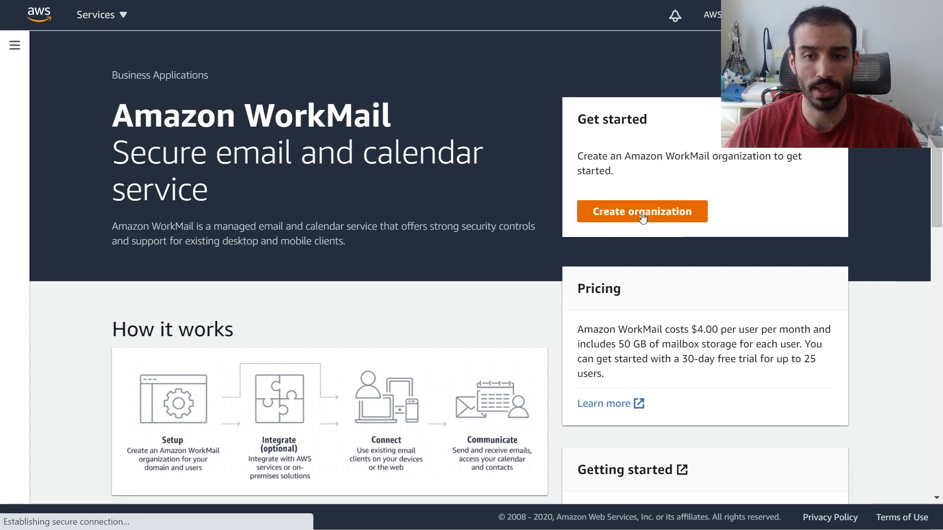
pyautogui.click(641, 211)
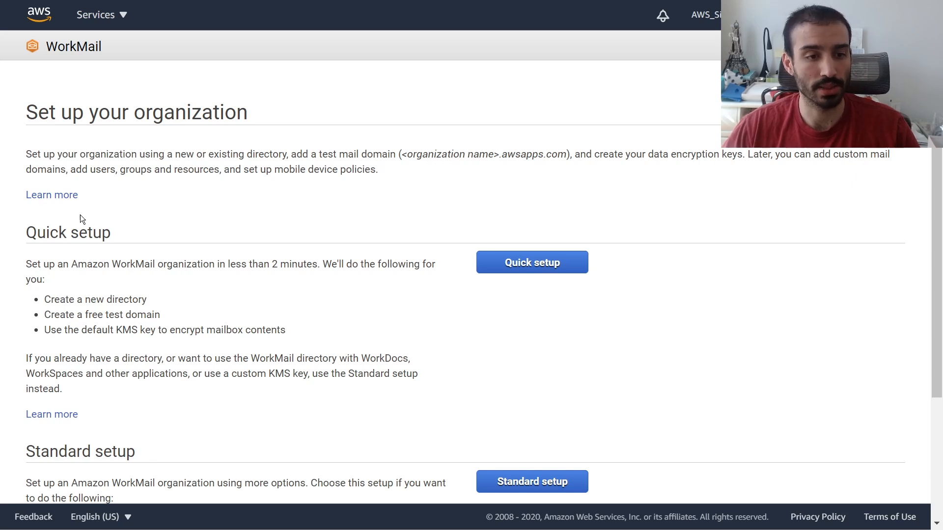
# - Review the Quick setup and Standard setup options on the organization setup page
pyautogui.doubleClick(68, 233)
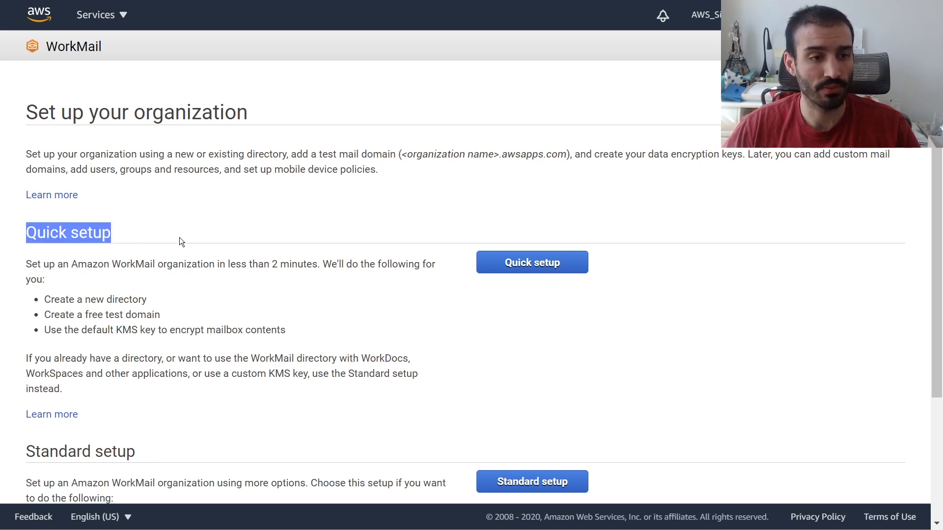
pyautogui.moveTo(161, 296)
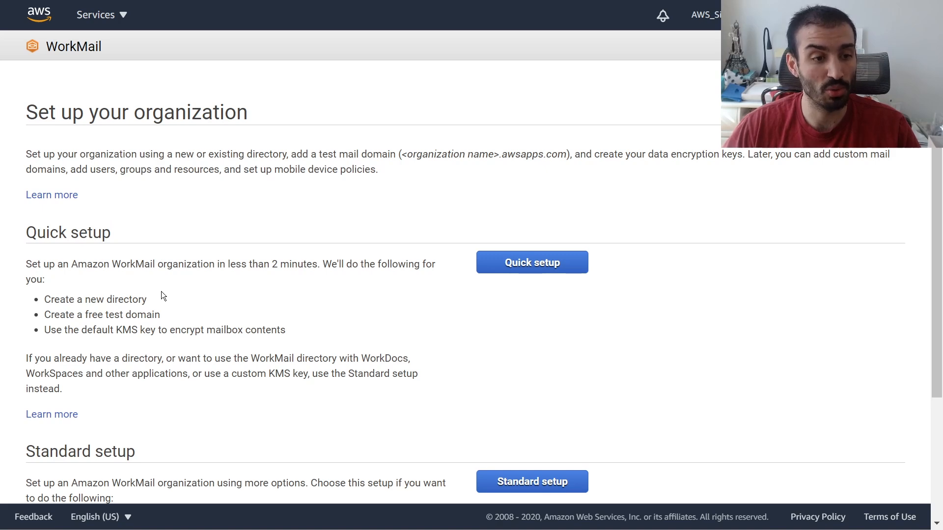
pyautogui.scroll(-3)
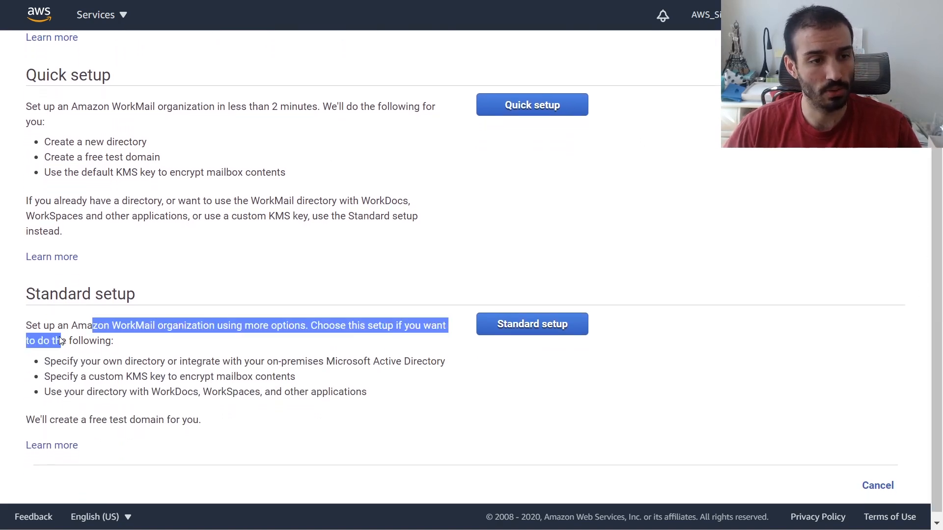
pyautogui.click(79, 366)
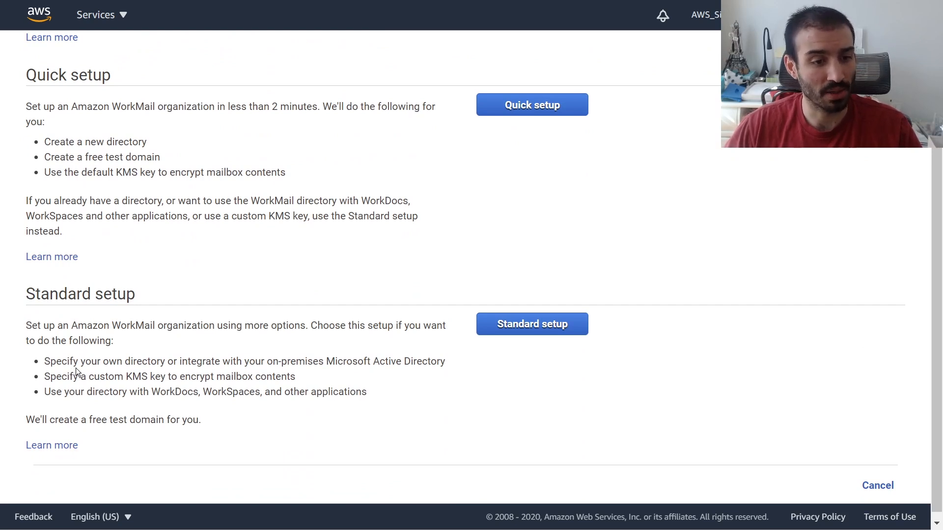
pyautogui.moveTo(323, 370)
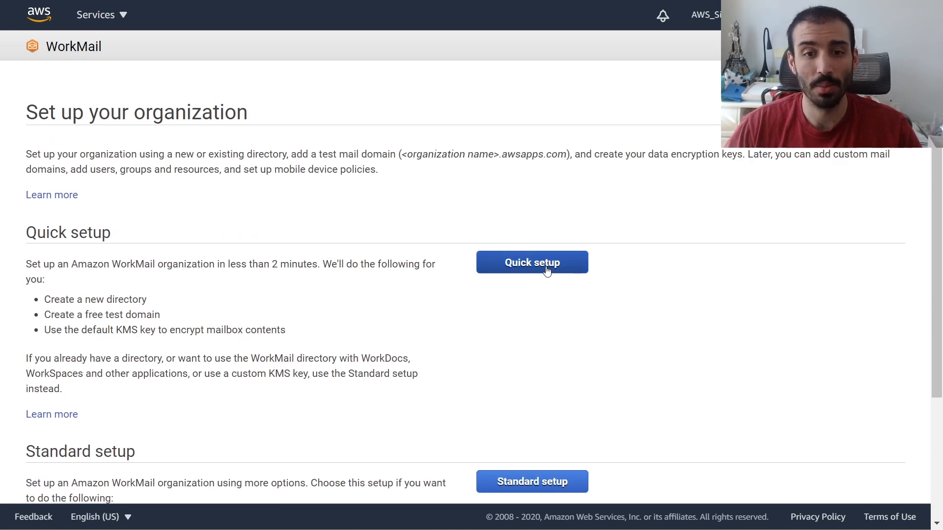
# - Use Quick setup to create the WorkMail organization named awssimplified
pyautogui.click(531, 262)
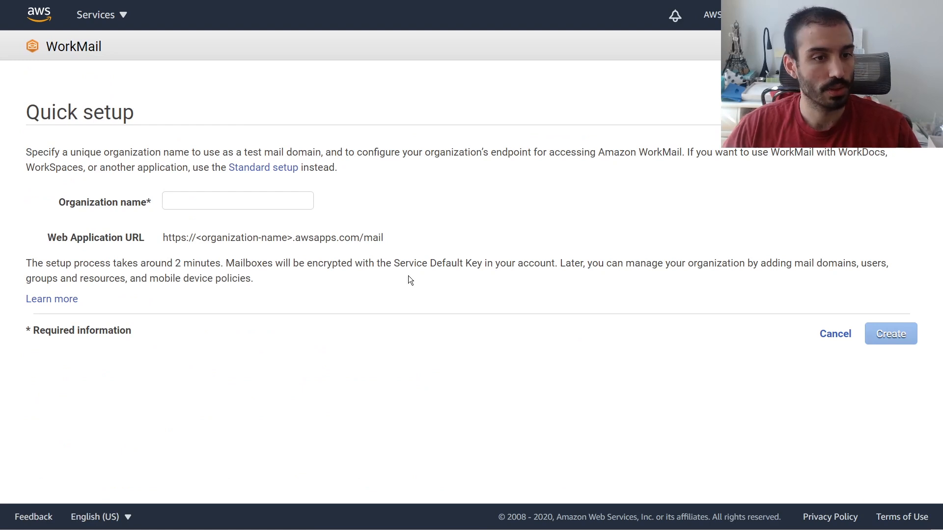
pyautogui.click(237, 200)
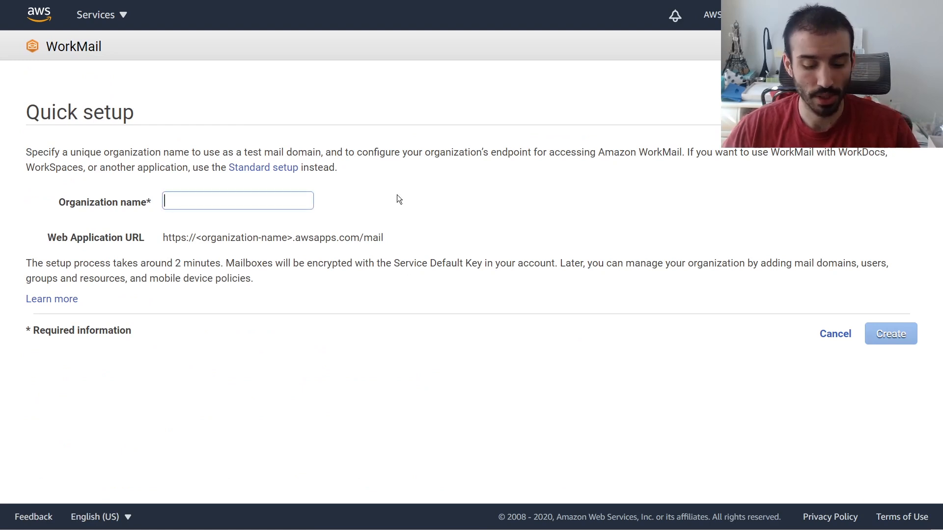
pyautogui.write('a')
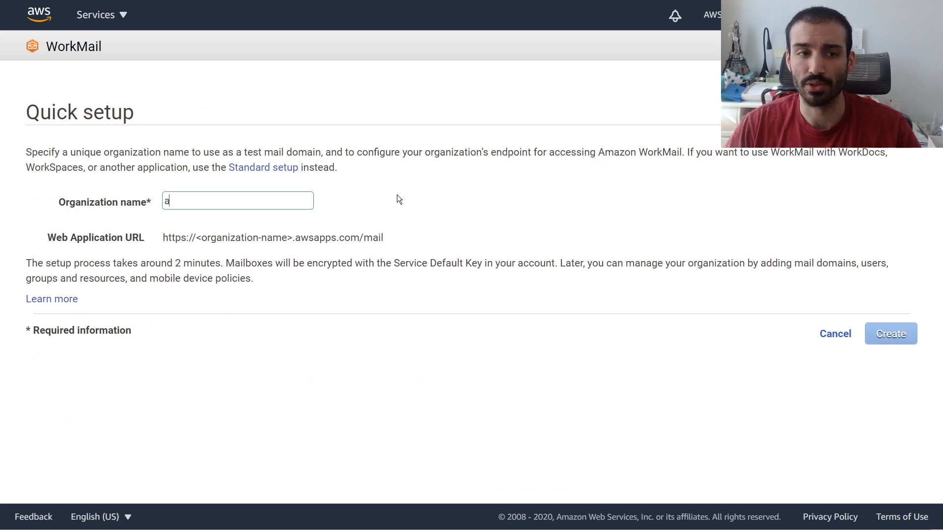
pyautogui.write('wssimplifie')
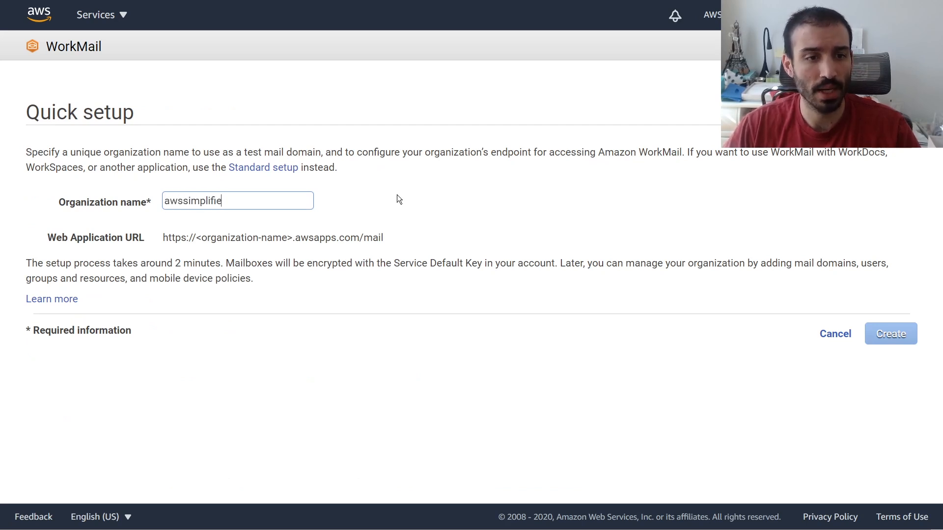
pyautogui.write('d')
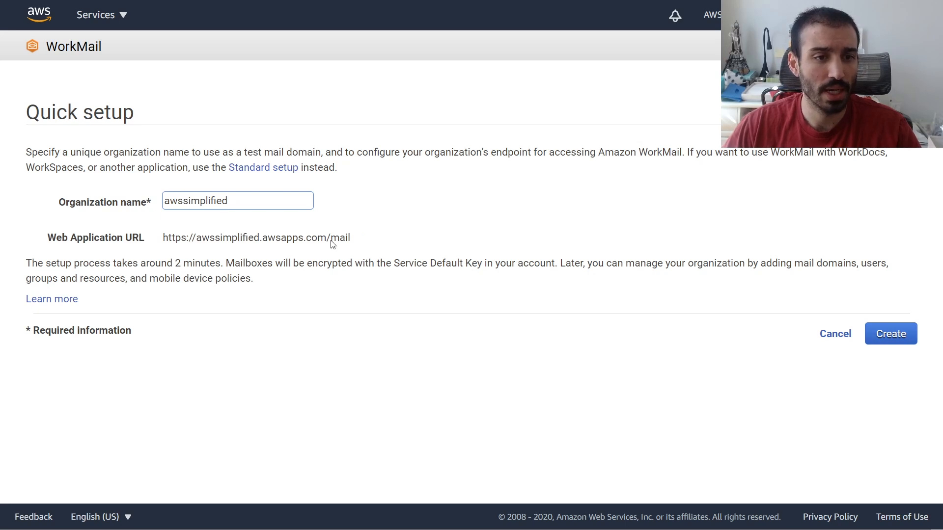
pyautogui.moveTo(194, 241)
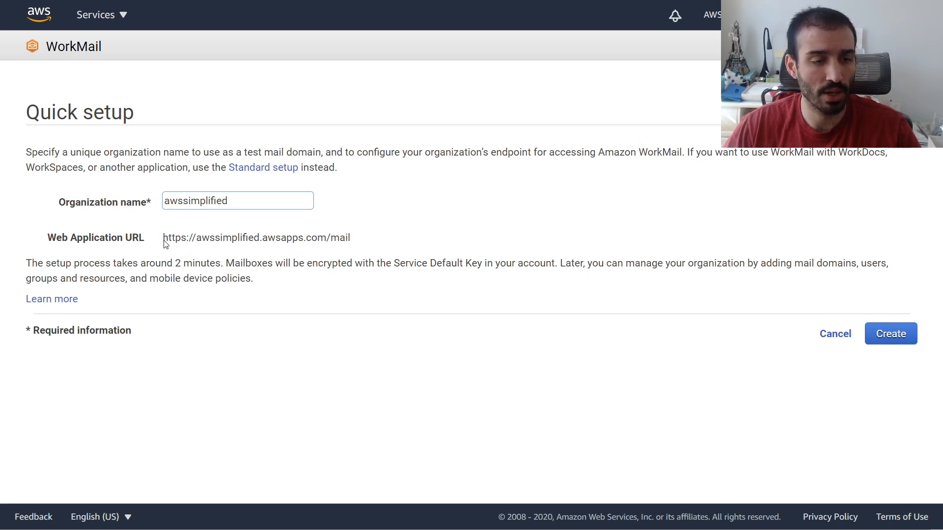
pyautogui.moveTo(163, 237); pyautogui.dragTo(255, 238)
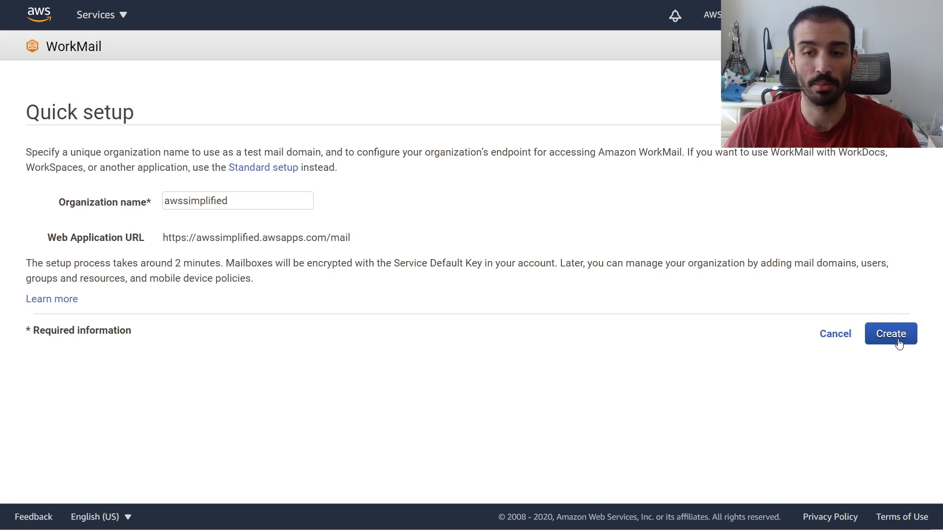
pyautogui.click(889, 333)
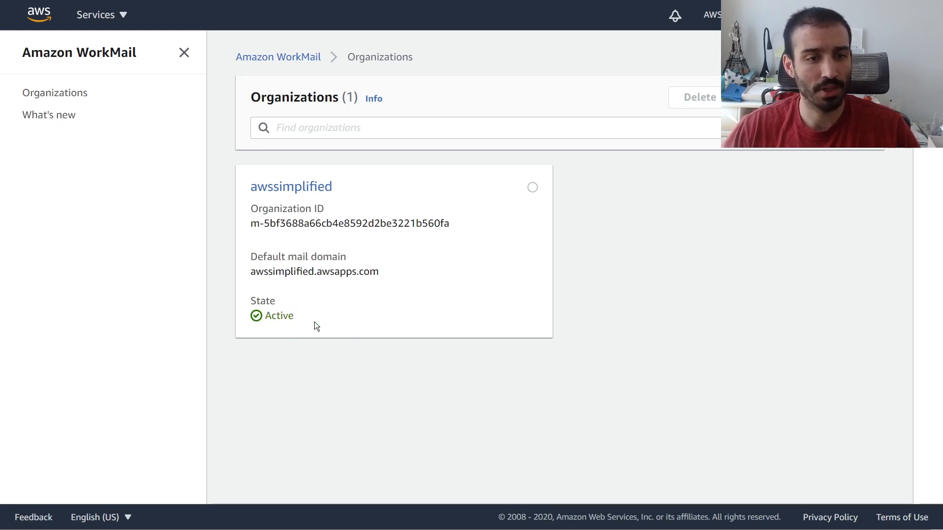
pyautogui.moveTo(344, 282)
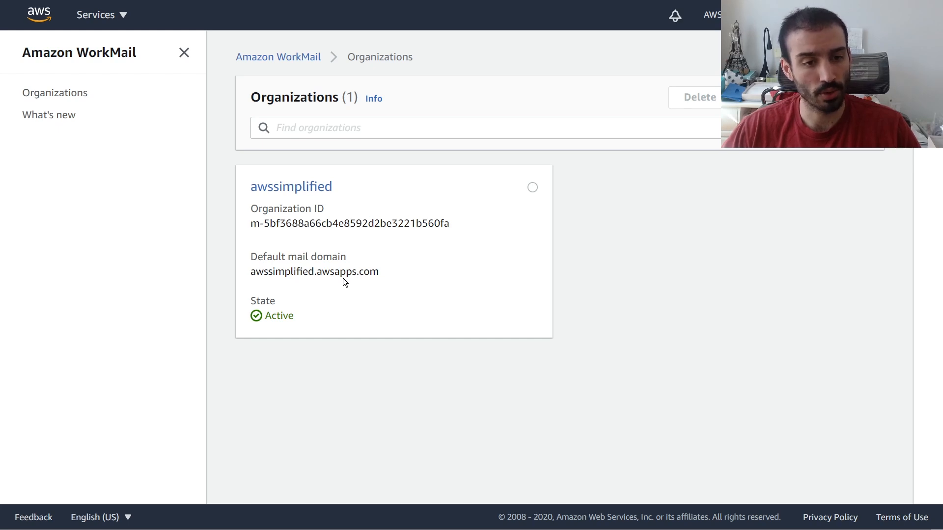
# - Enter the awssimplified organization and view its Domains list with the default awsapps.com domain
pyautogui.click(291, 187)
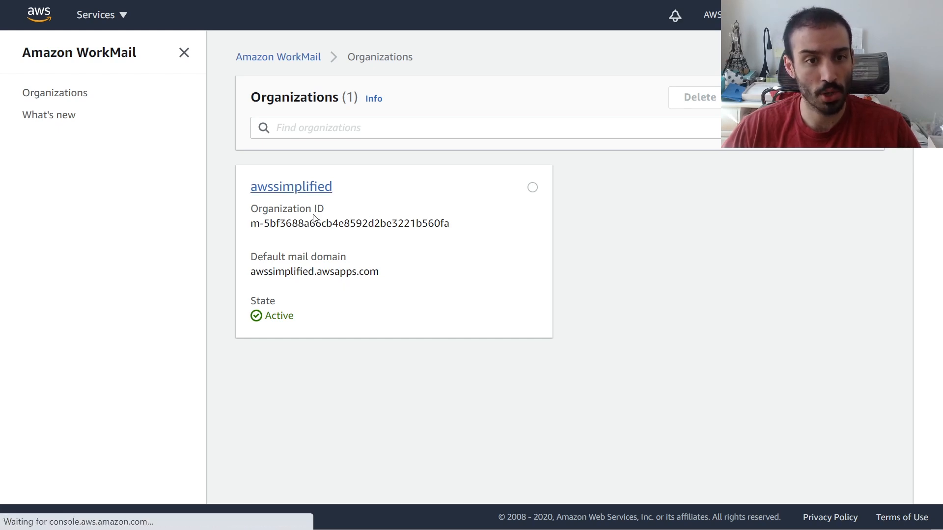
pyautogui.click(290, 186)
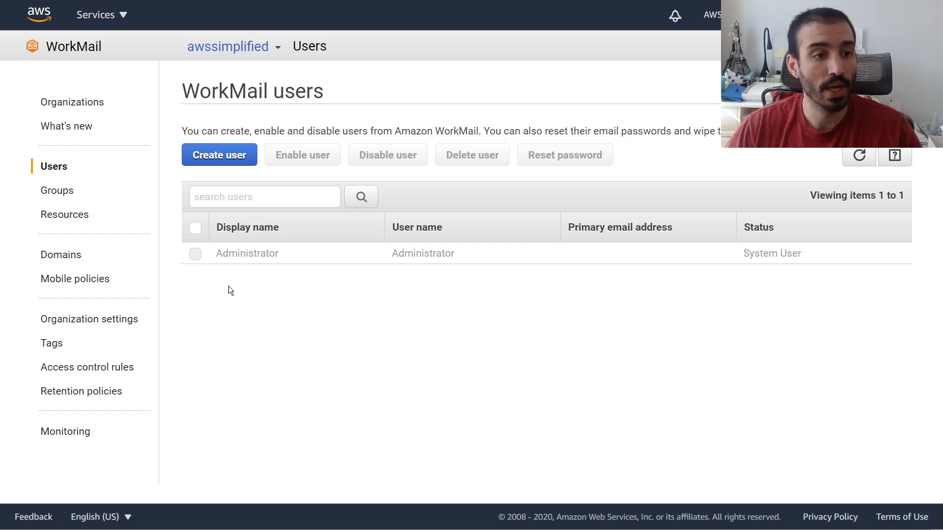
pyautogui.moveTo(74, 278)
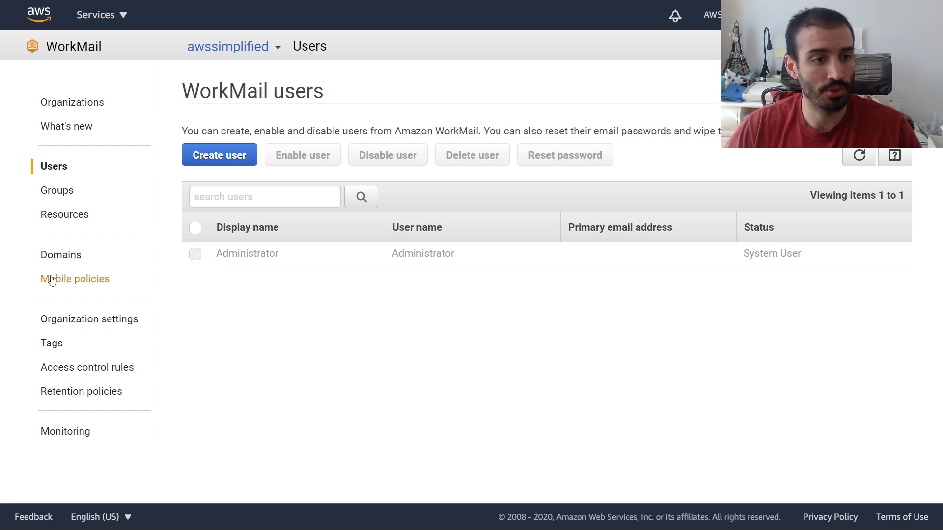
pyautogui.click(61, 254)
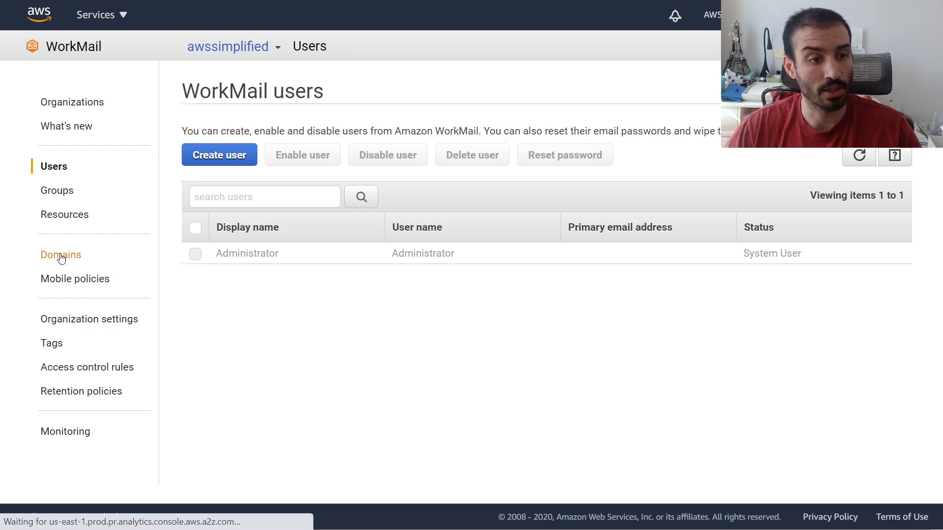
pyautogui.click(60, 255)
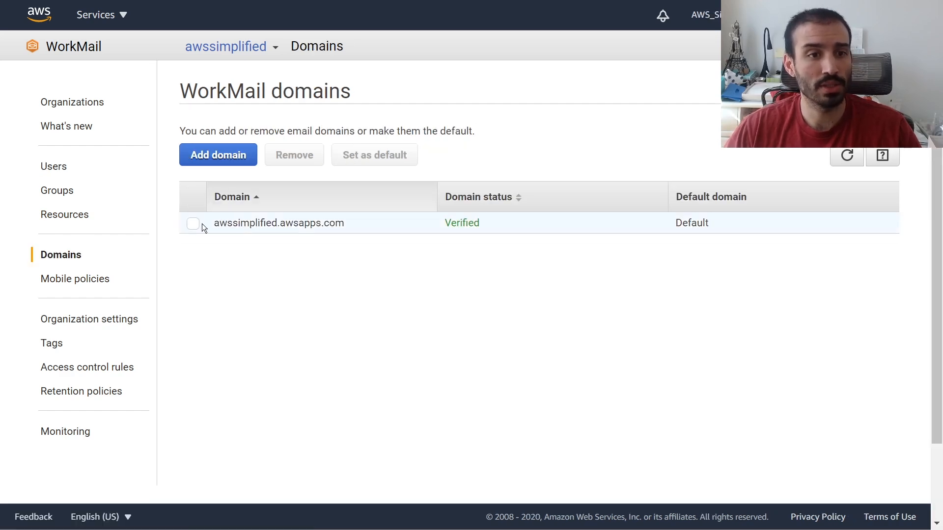
pyautogui.moveTo(235, 236)
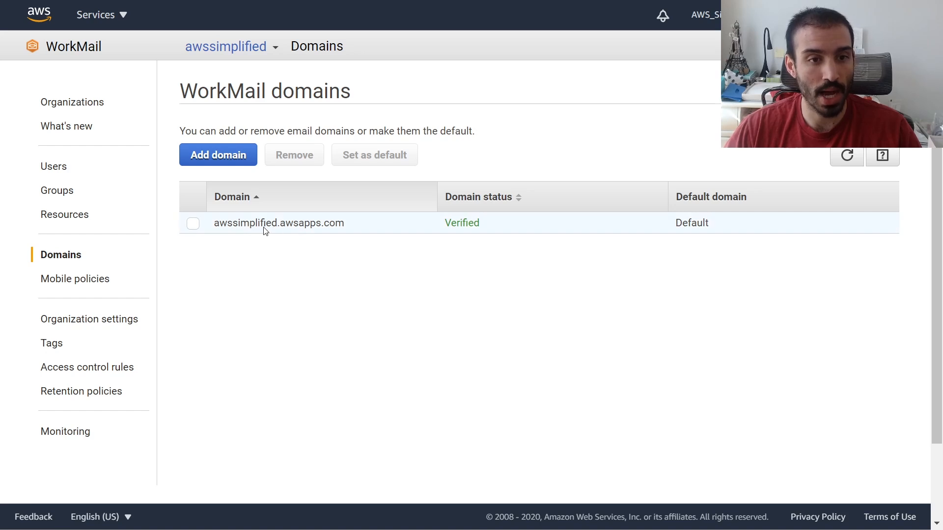
pyautogui.moveTo(291, 227)
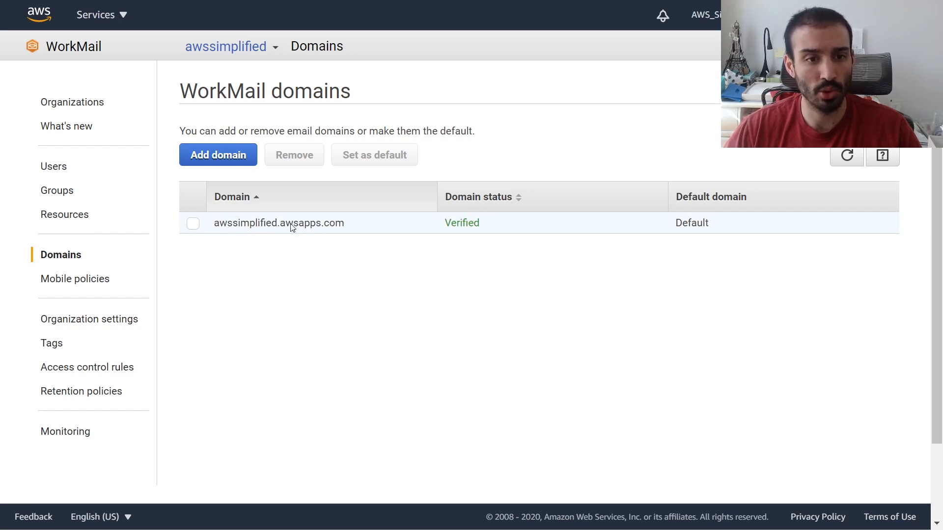
pyautogui.moveTo(234, 231)
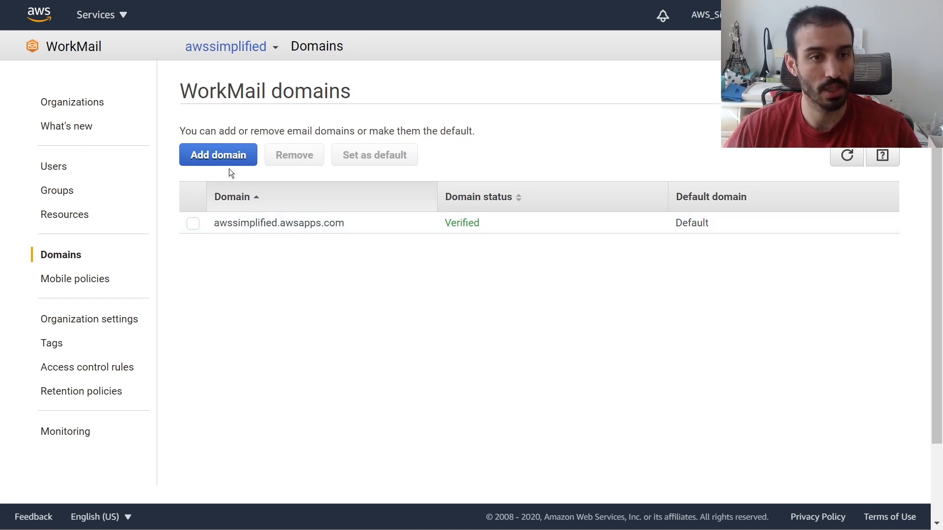
# - Add awssimplified.io, chosen from the suggested domain names, as a new mail domain
pyautogui.click(218, 154)
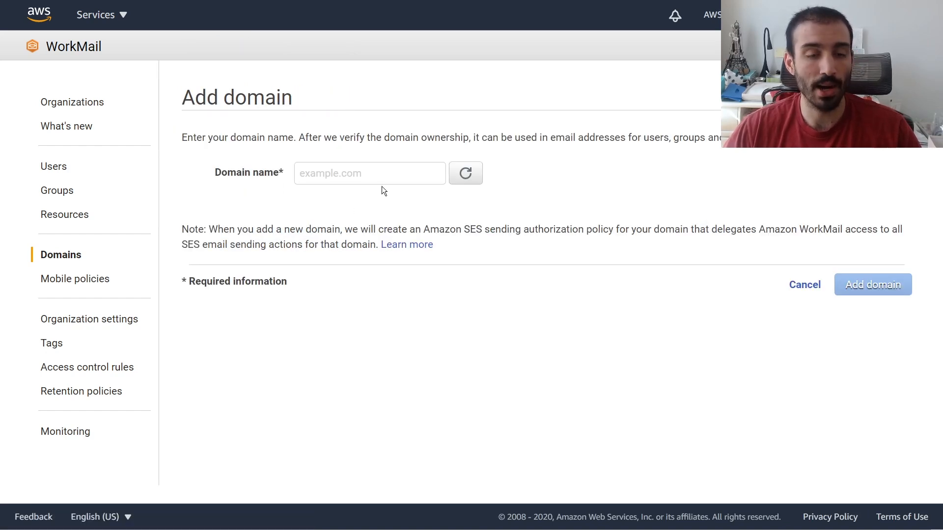
pyautogui.click(369, 172)
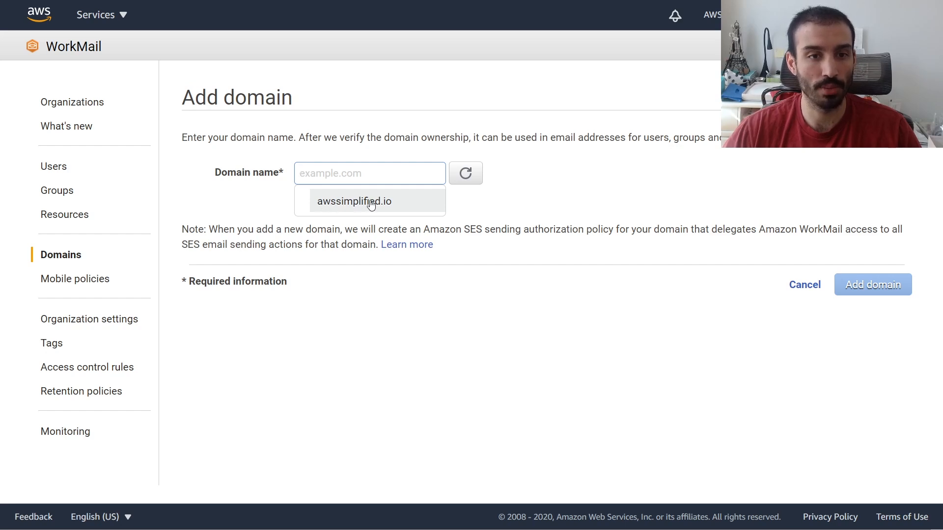
pyautogui.click(355, 200)
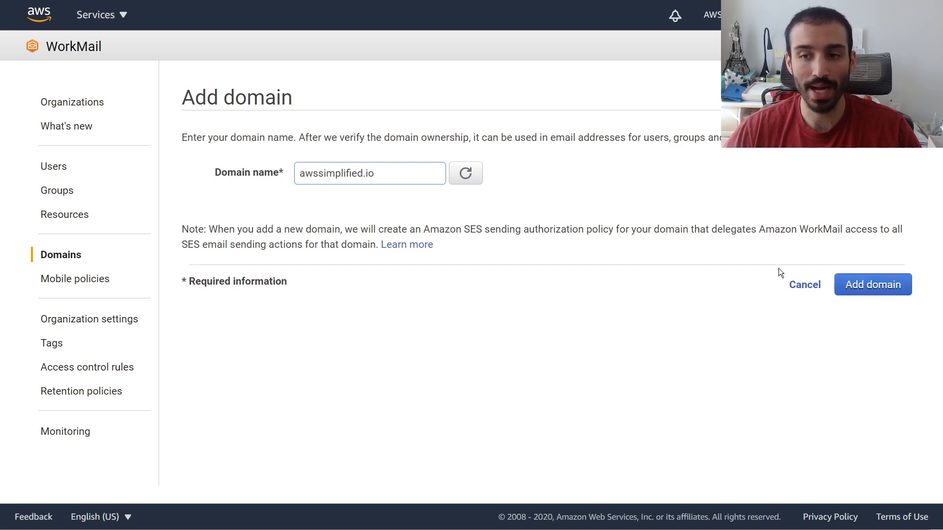
pyautogui.click(872, 284)
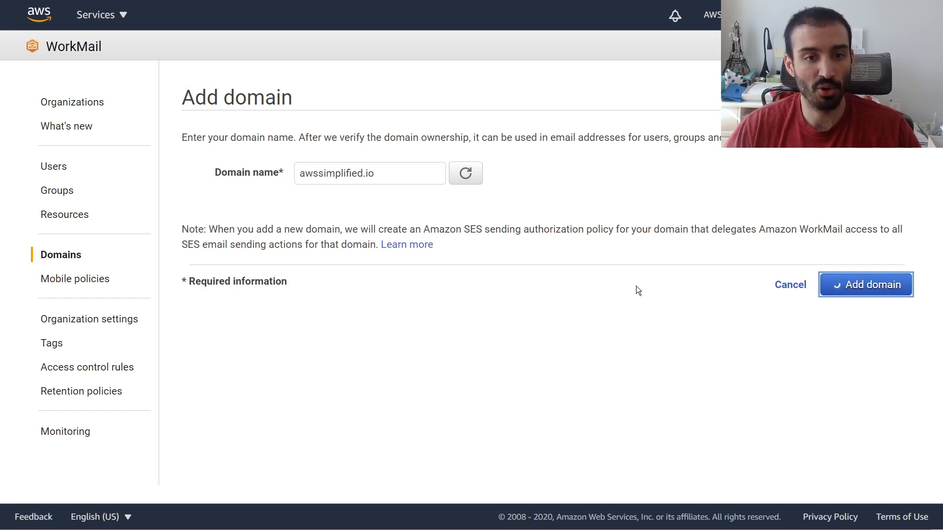
pyautogui.click(865, 284)
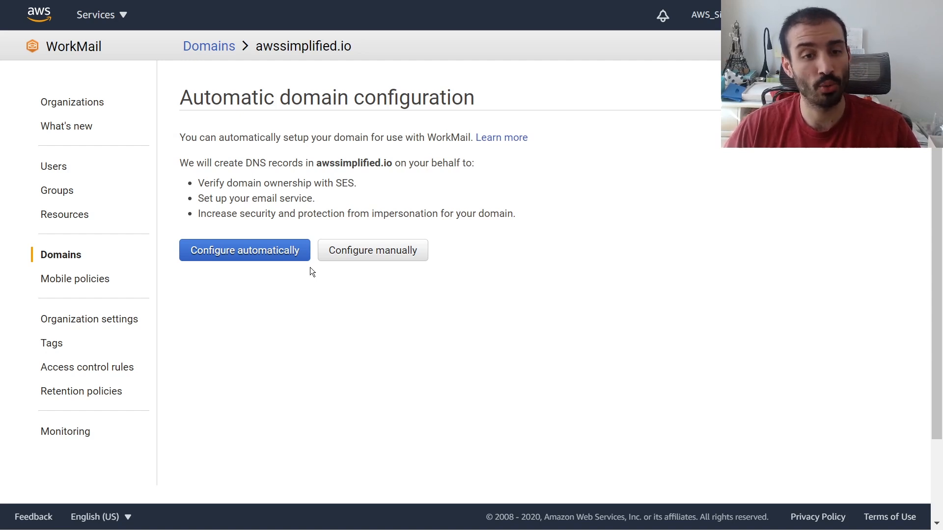
pyautogui.moveTo(301, 275)
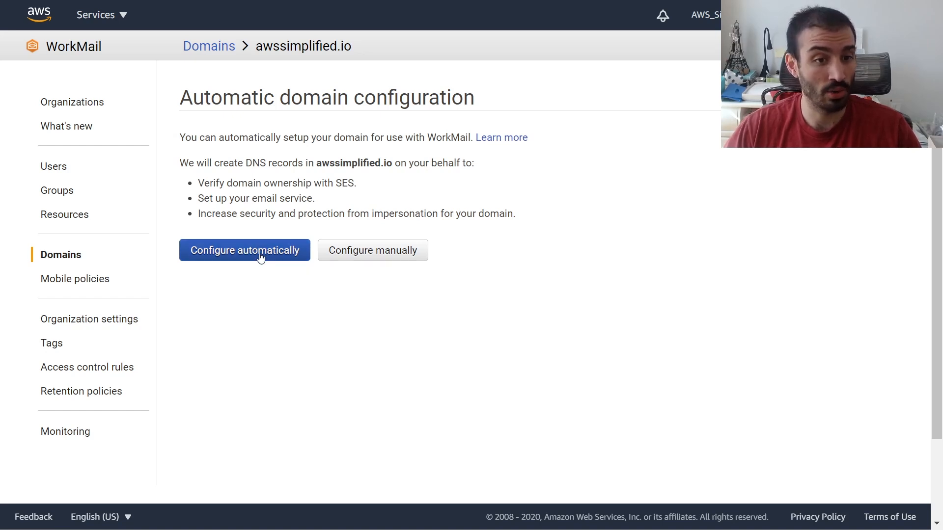
pyautogui.moveTo(355, 259)
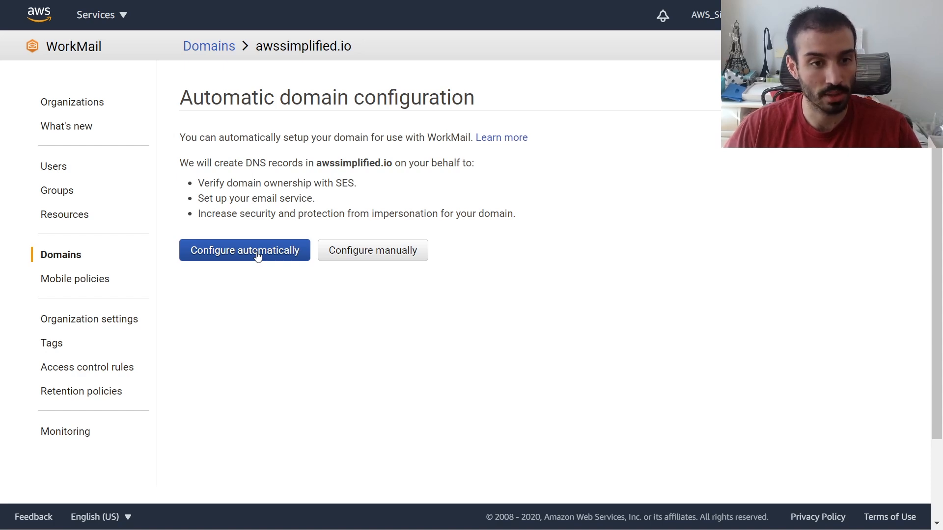
# - Configure the domain automatically and add all WorkMail DNS records to awssimplified.io in Route 53
pyautogui.click(244, 250)
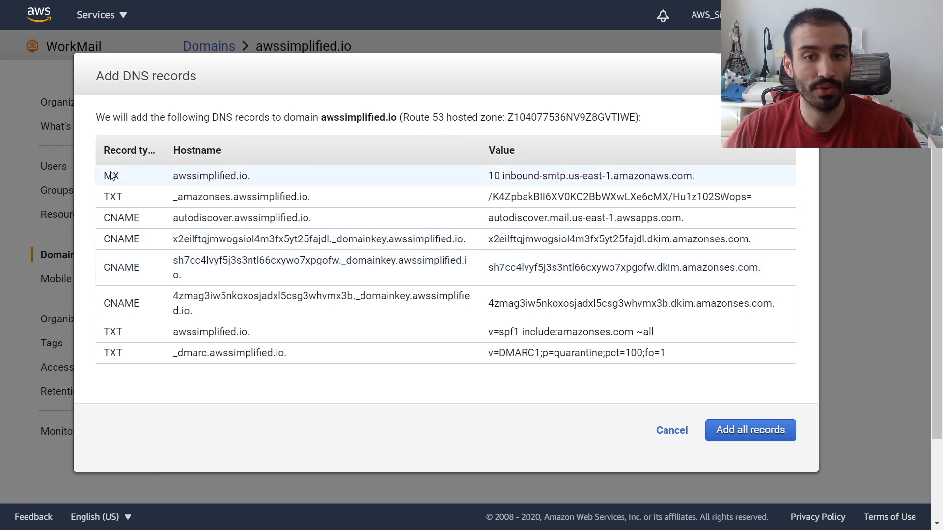
pyautogui.moveTo(109, 196)
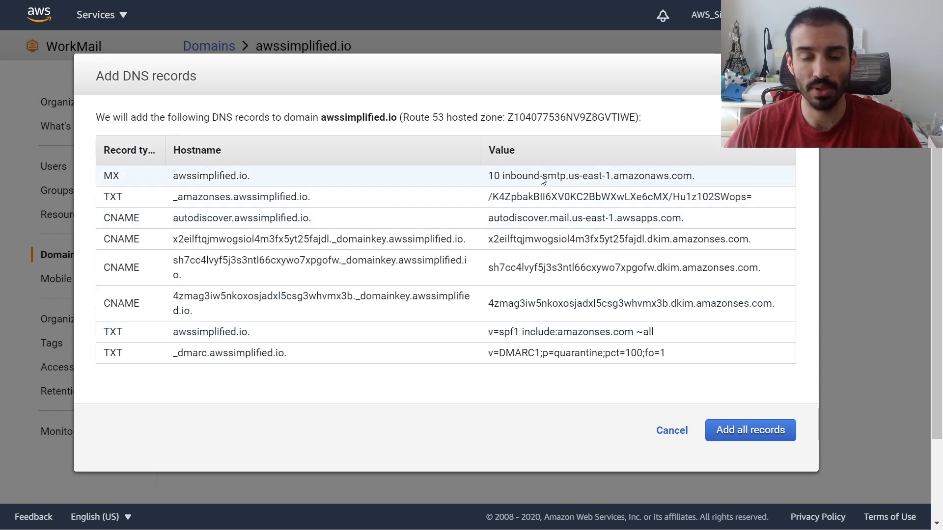
pyautogui.moveTo(767, 409)
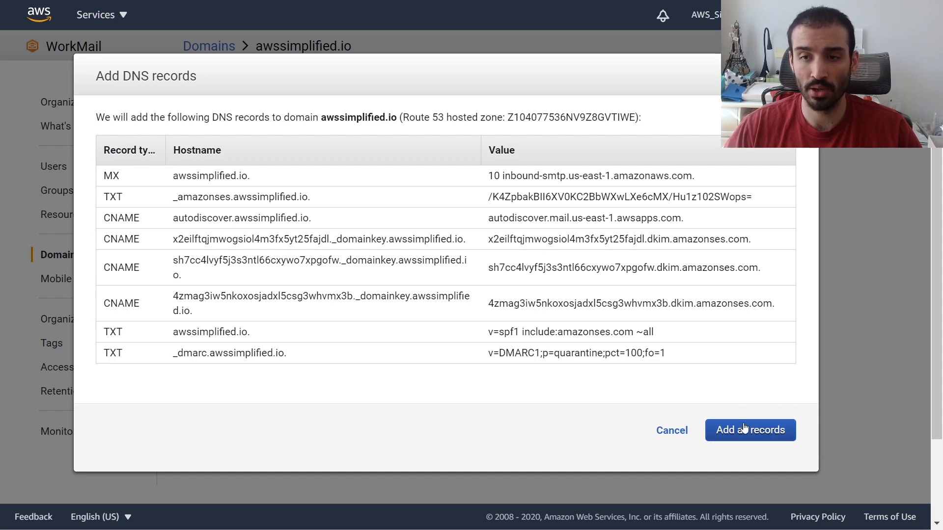
pyautogui.click(749, 430)
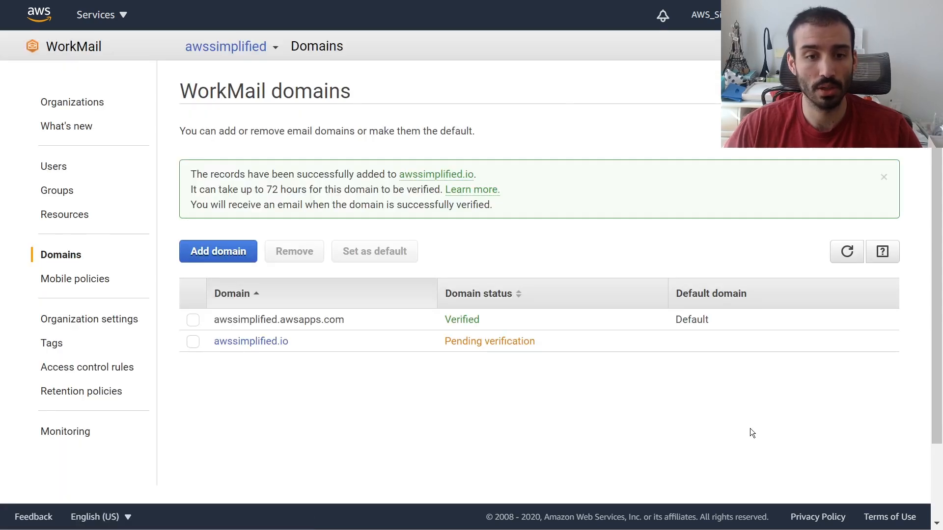
pyautogui.moveTo(604, 398)
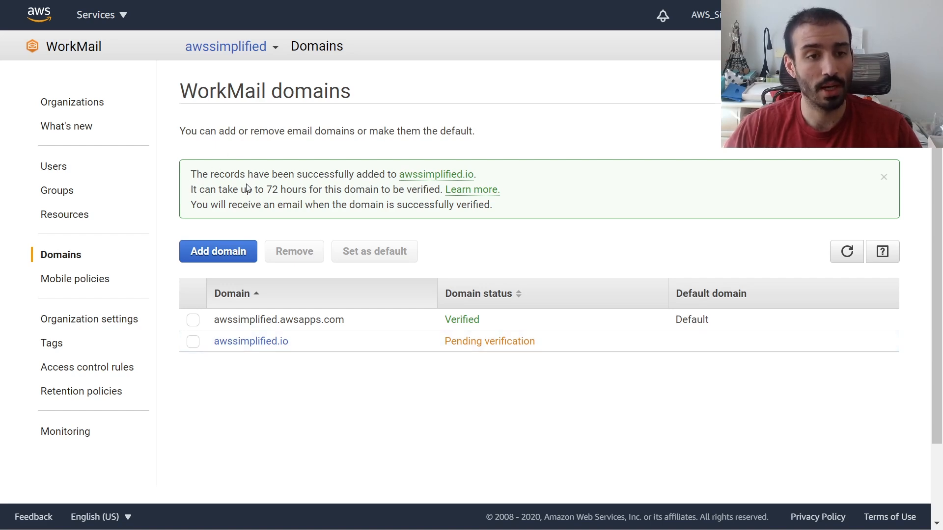
pyautogui.moveTo(435, 175)
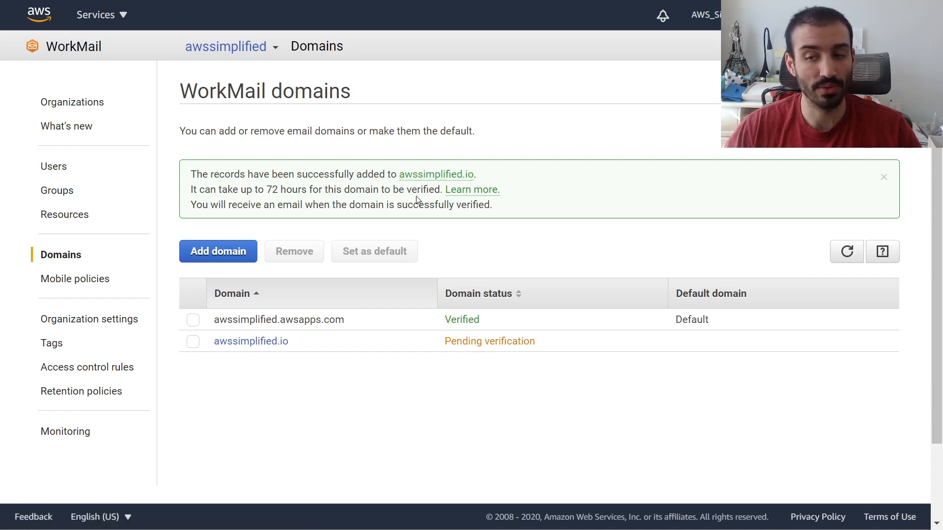
# - Confirm awssimplified.io shows Verified, then go to the organization's Users list
pyautogui.click(883, 176)
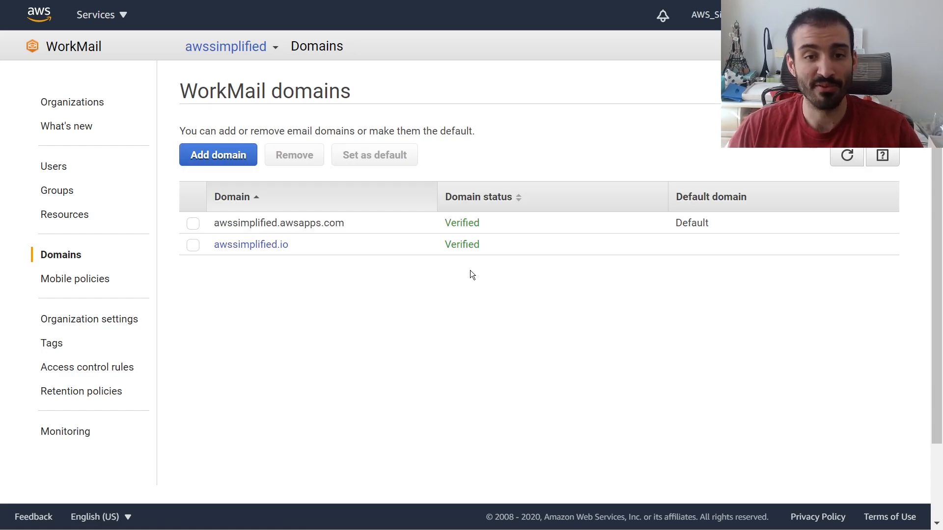
pyautogui.moveTo(437, 262)
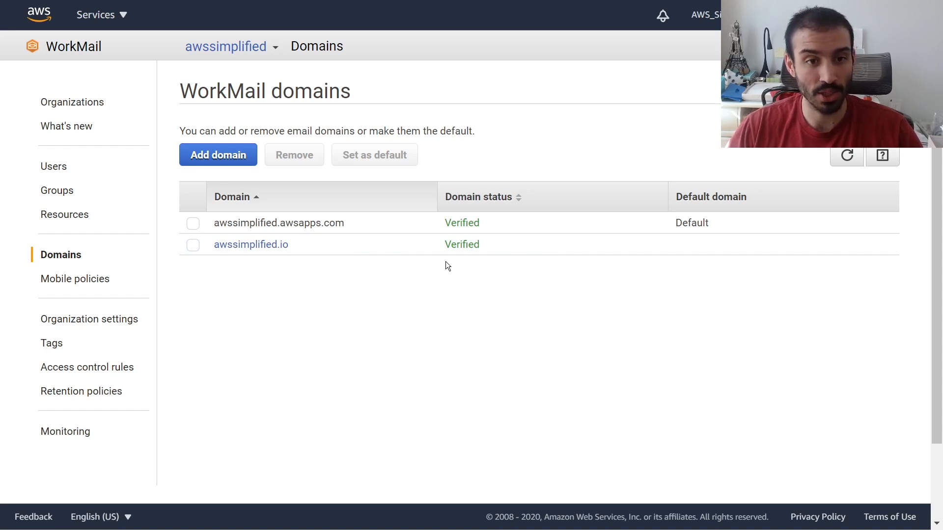
pyautogui.moveTo(303, 244)
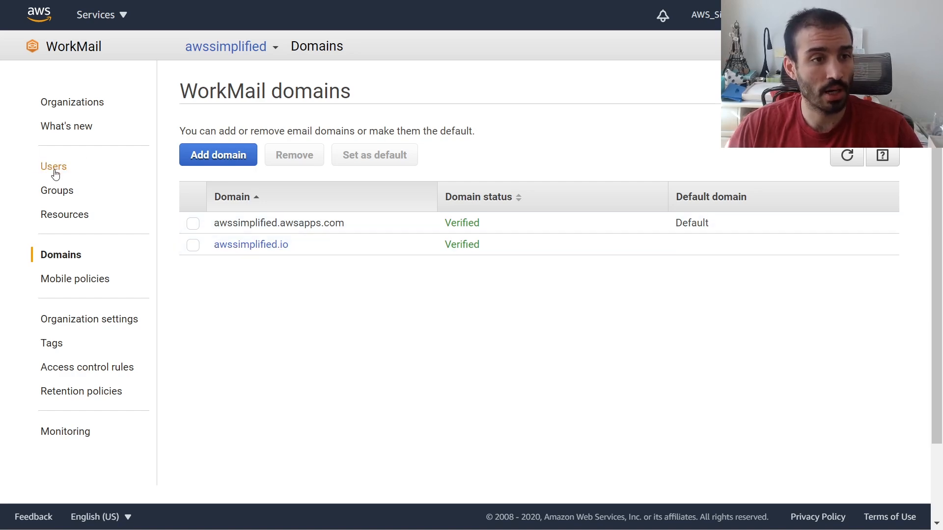
pyautogui.click(53, 167)
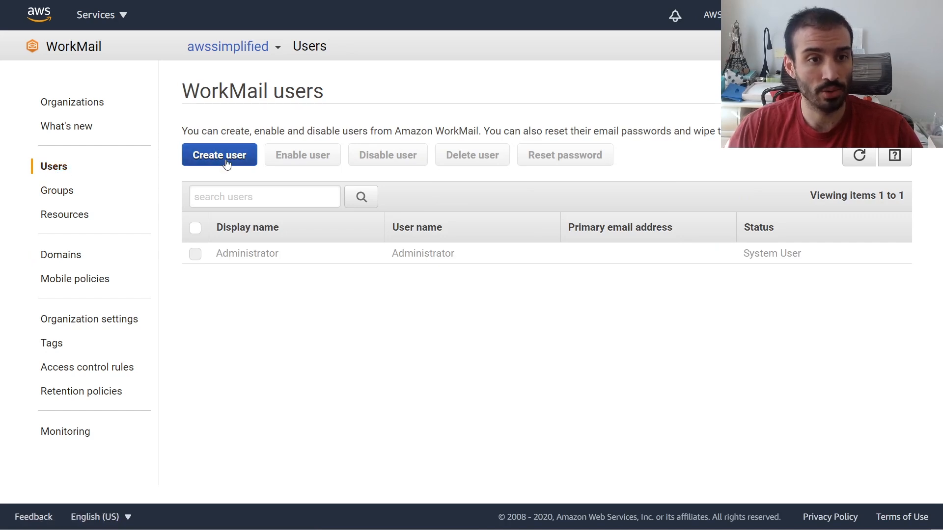
# - Start a new user with user name daniel and first name Daniel, continuing to the email step
pyautogui.click(219, 154)
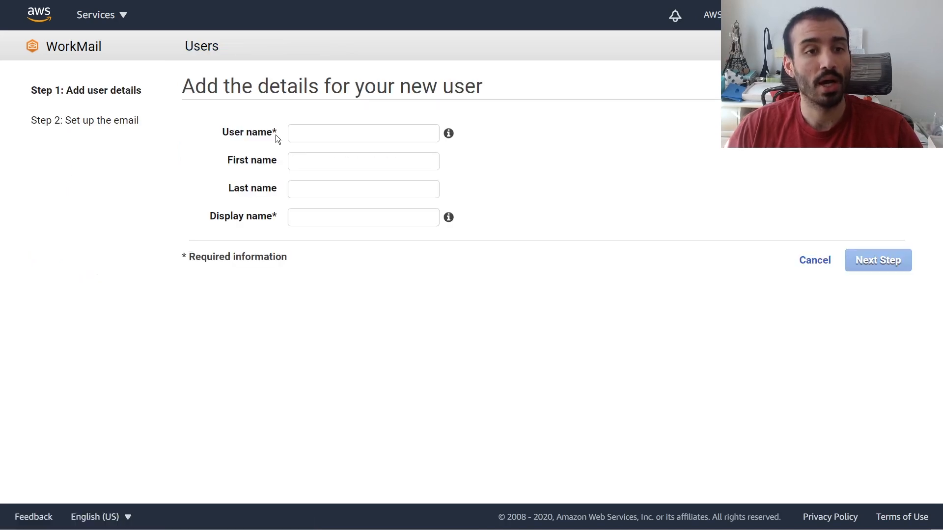
pyautogui.write('daniel')
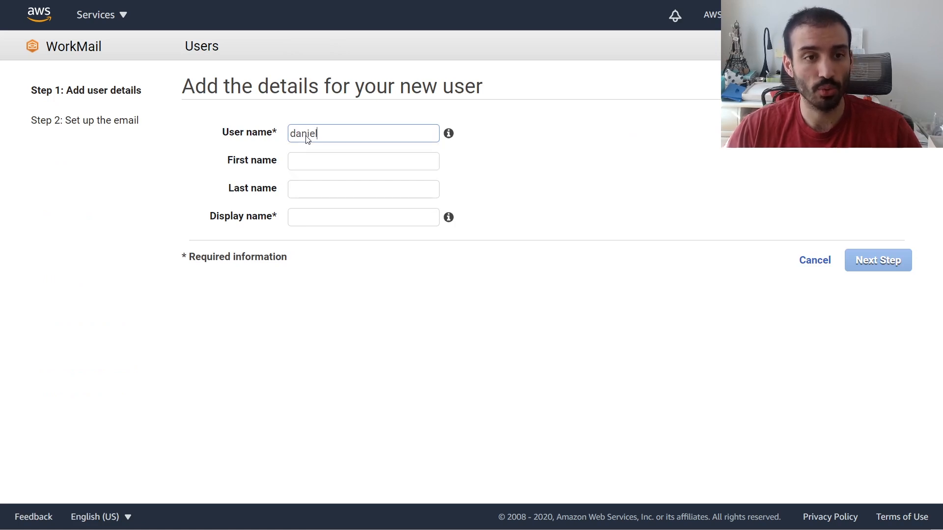
pyautogui.click(362, 160)
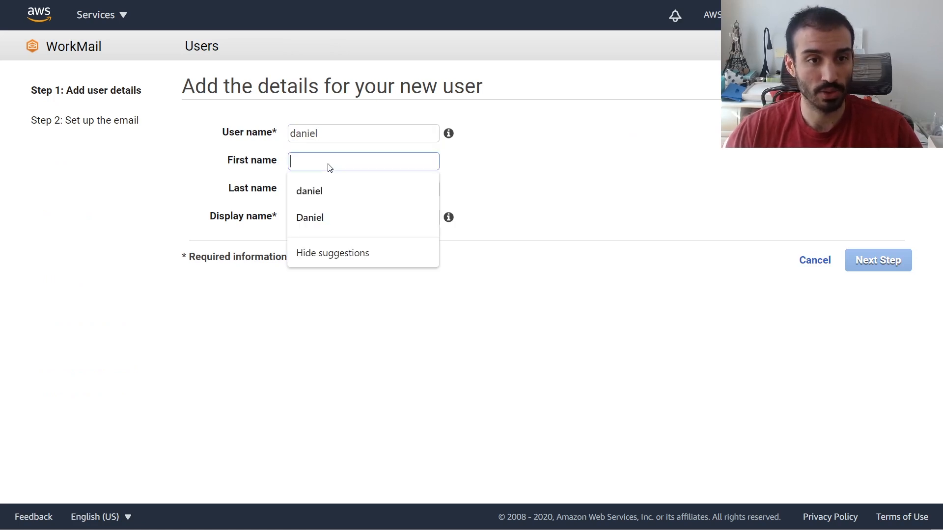
pyautogui.click(309, 217)
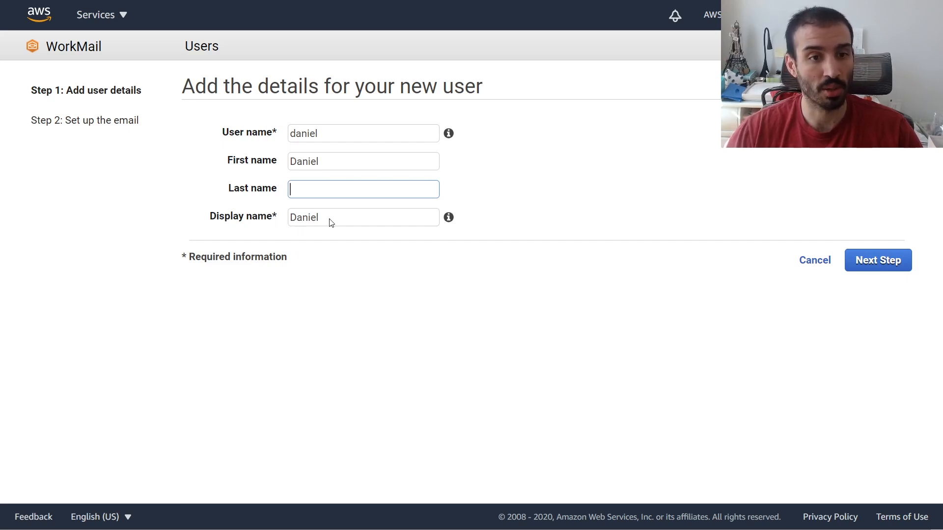
pyautogui.click(877, 259)
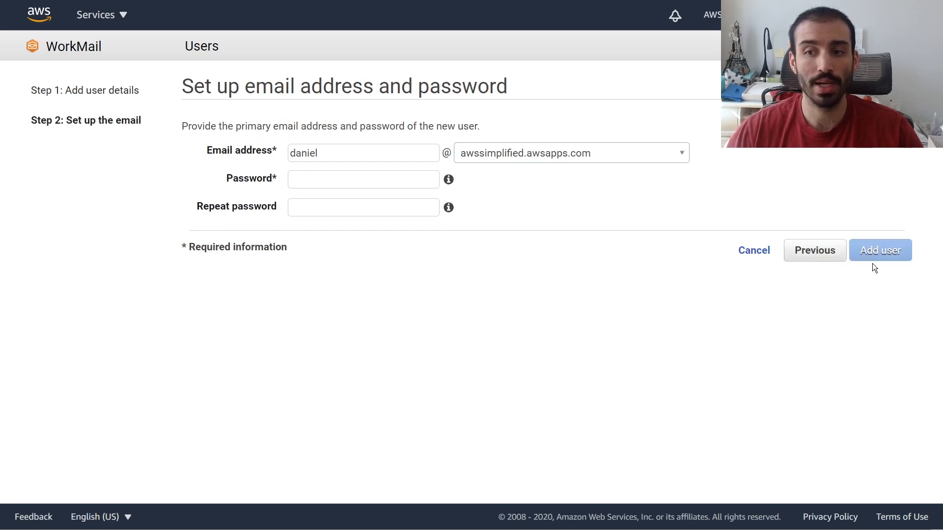
pyautogui.moveTo(227, 158)
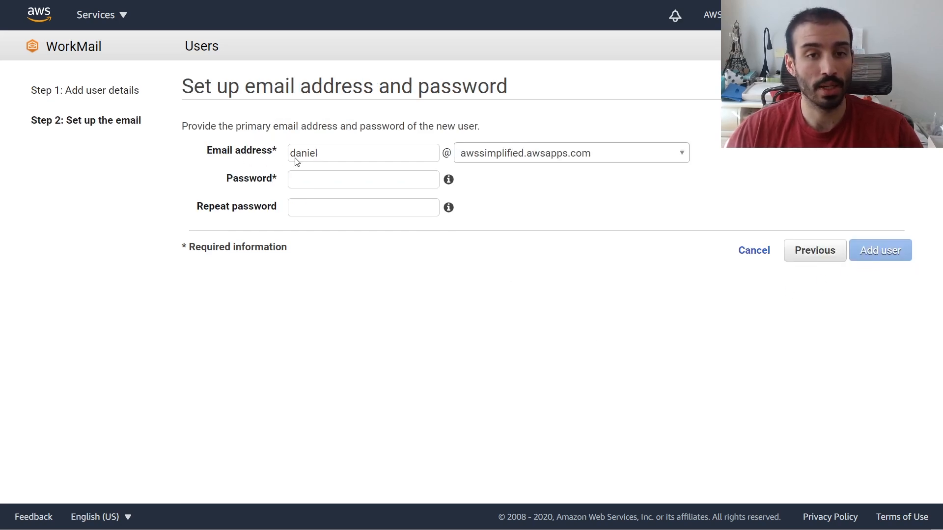
# - Choose the awssimplified.io domain for the address, set the password and add user daniel
pyautogui.click(569, 154)
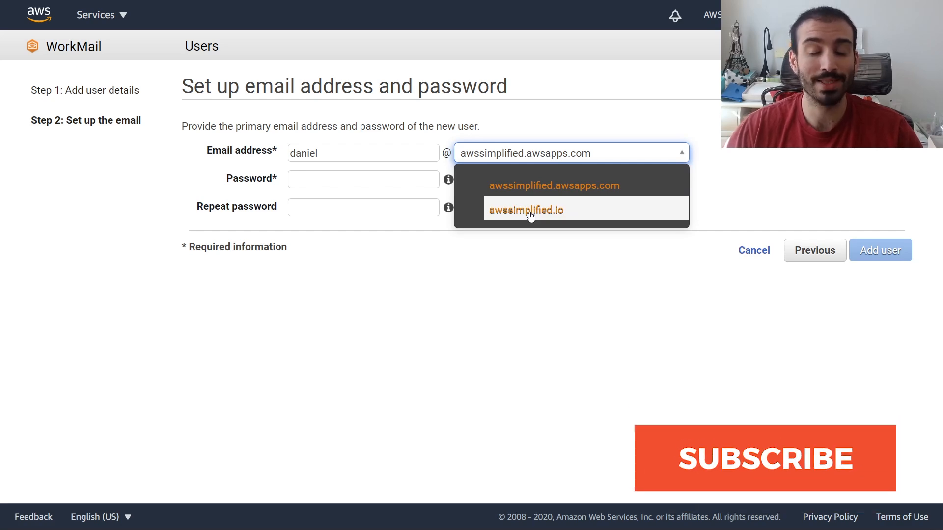
pyautogui.moveTo(552, 185)
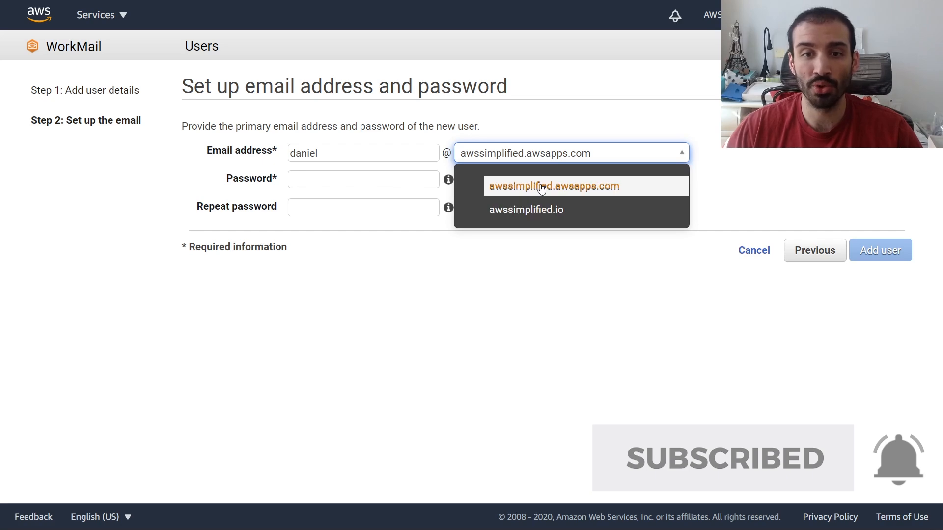
pyautogui.moveTo(594, 187)
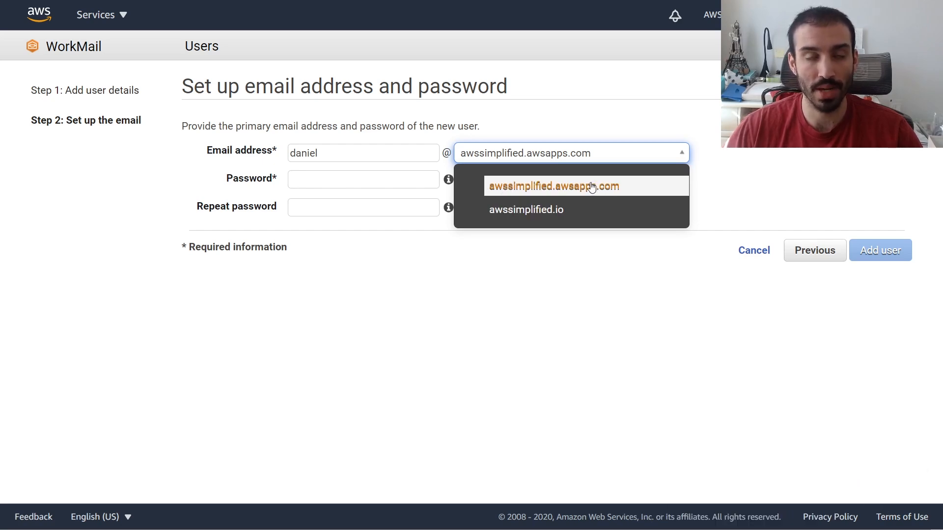
pyautogui.moveTo(502, 209)
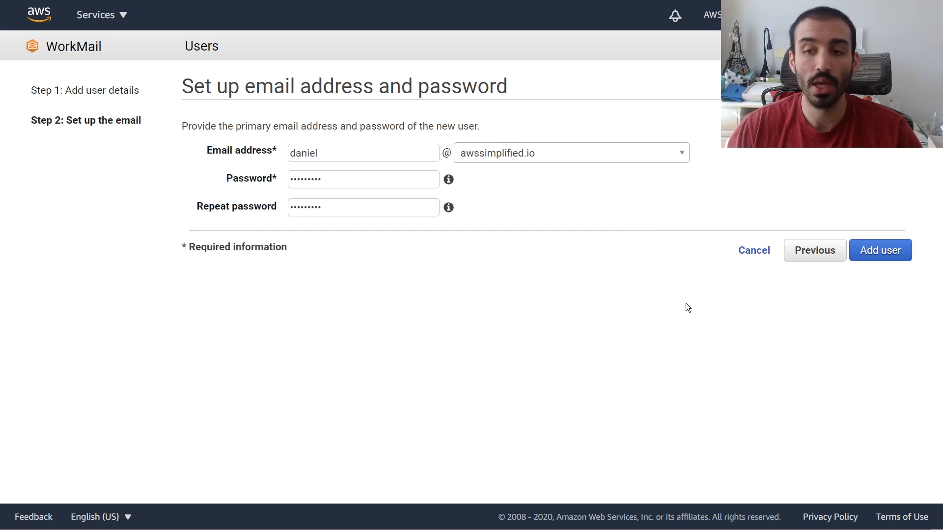
pyautogui.click(880, 251)
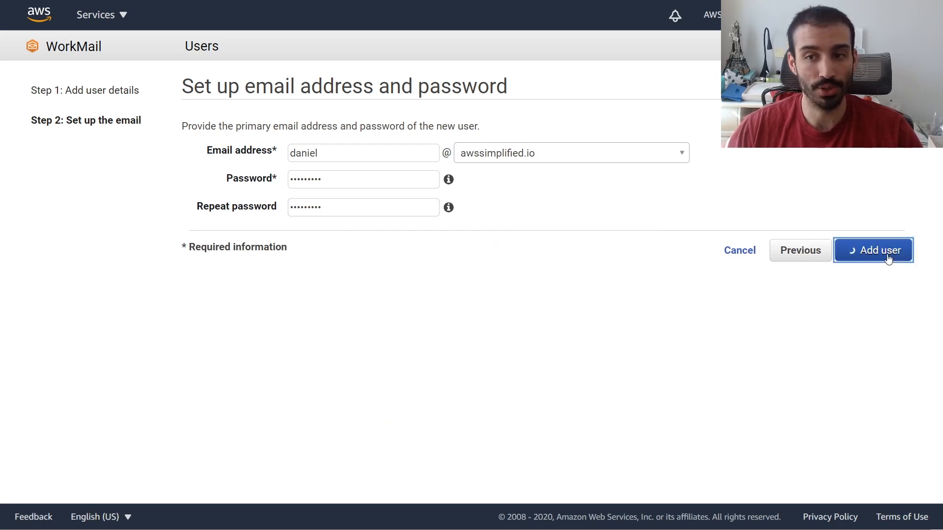
pyautogui.click(873, 250)
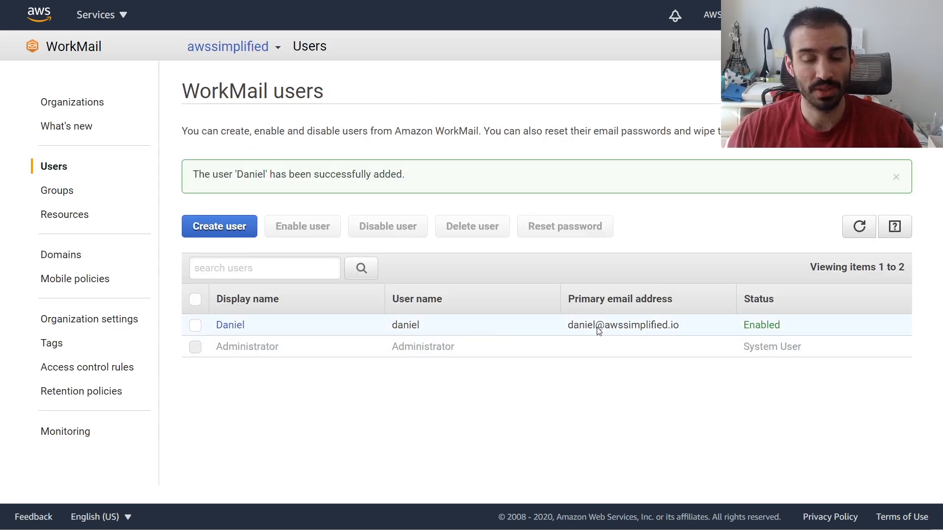
pyautogui.moveTo(357, 347)
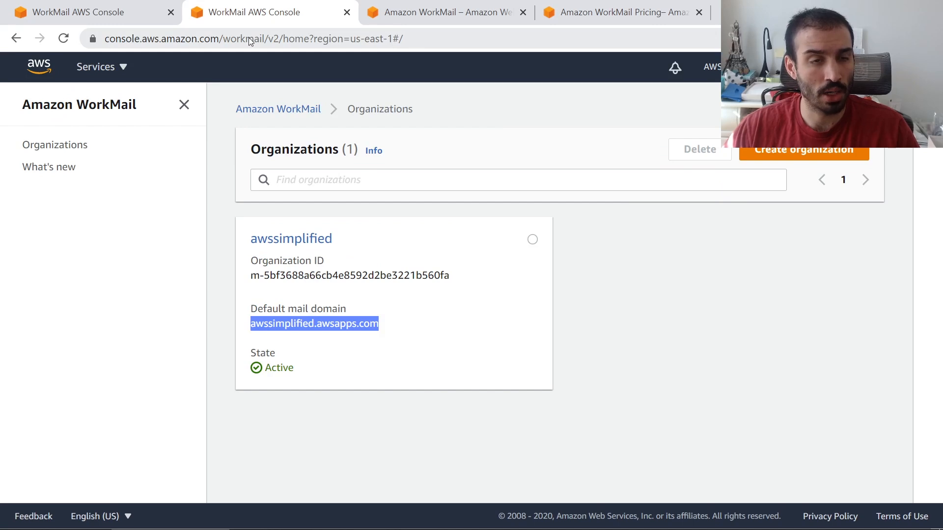
# - Go to awssimplified.awsapps.com/mail in a new browser tab
pyautogui.click(686, 11)
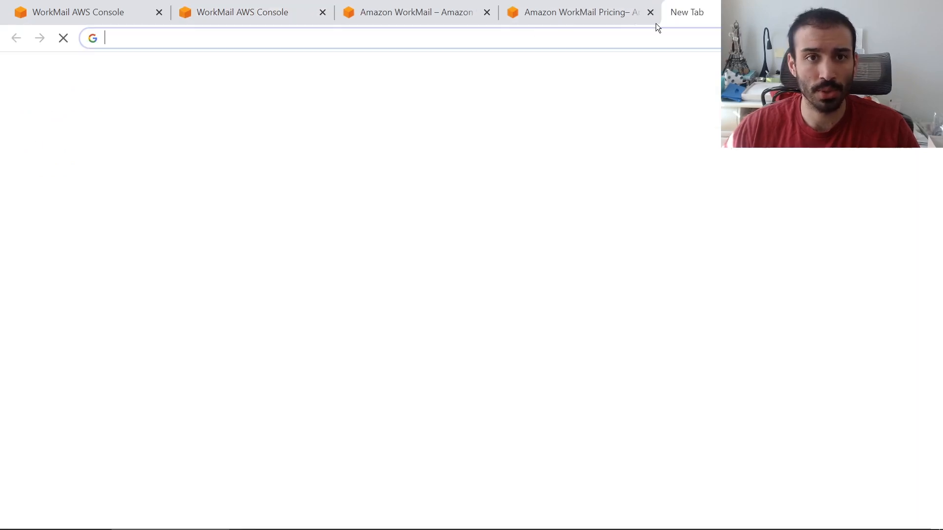
pyautogui.write('awssimplified.awsapps.com')
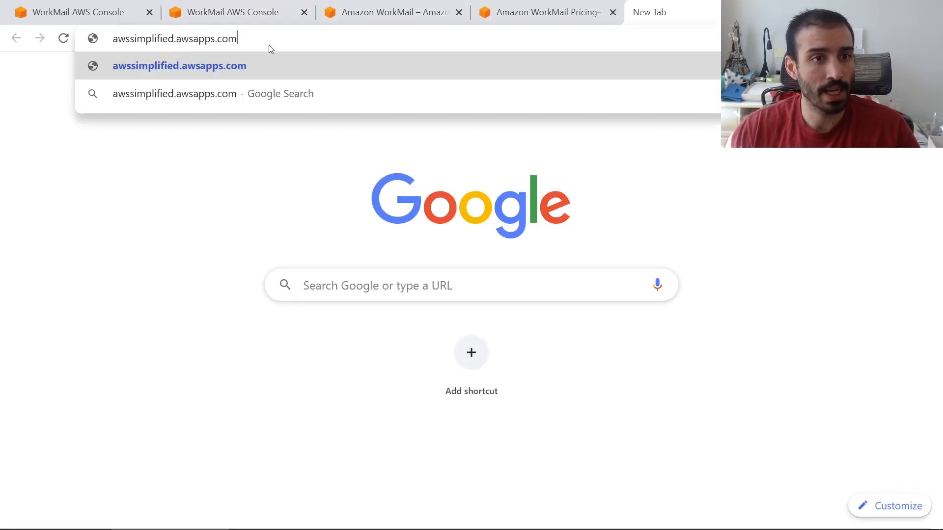
pyautogui.write('/')
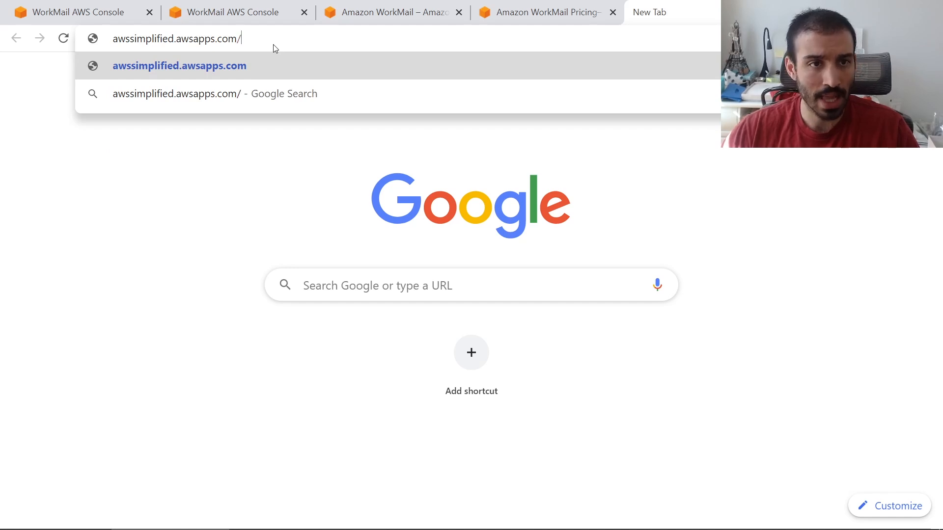
pyautogui.write('mail.mail.us-east-1.awsapps.com%2')
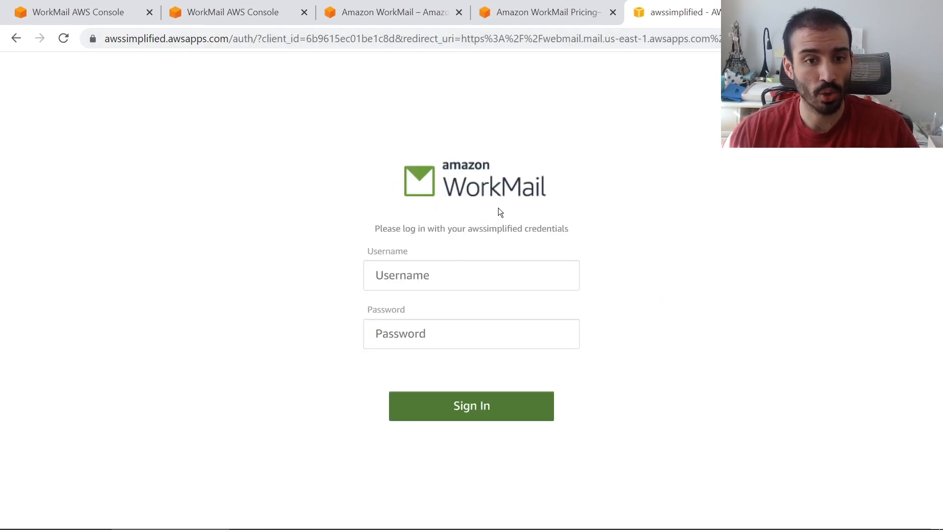
# - Sign in to the WorkMail web client as daniel with his password
pyautogui.write('d')
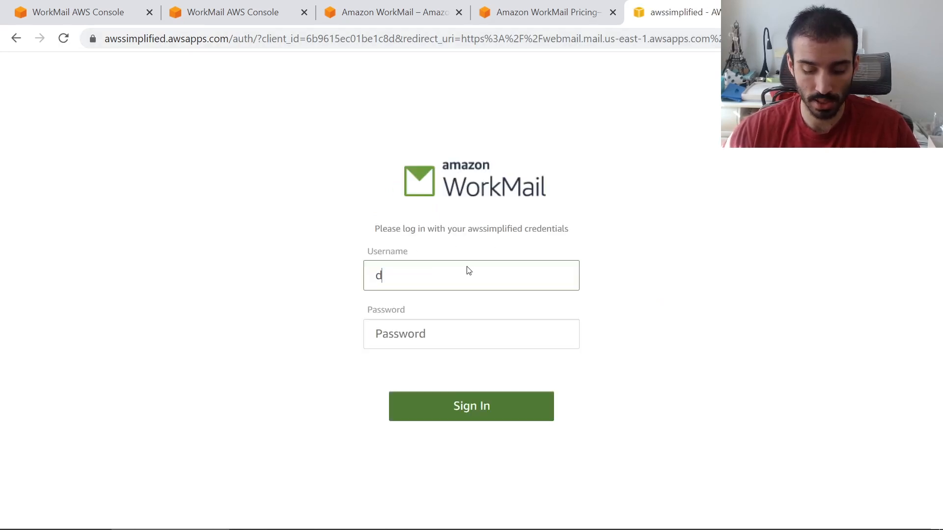
pyautogui.write('aniel')
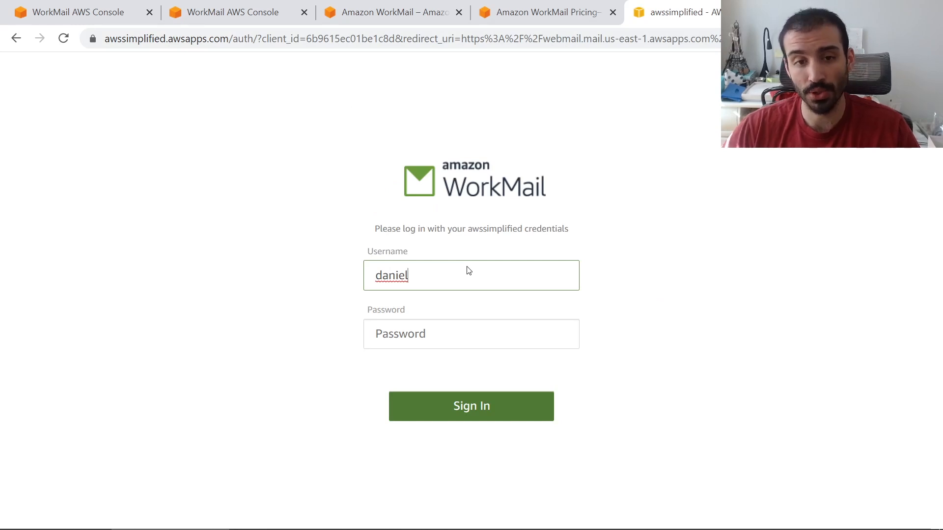
pyautogui.write('••••••')
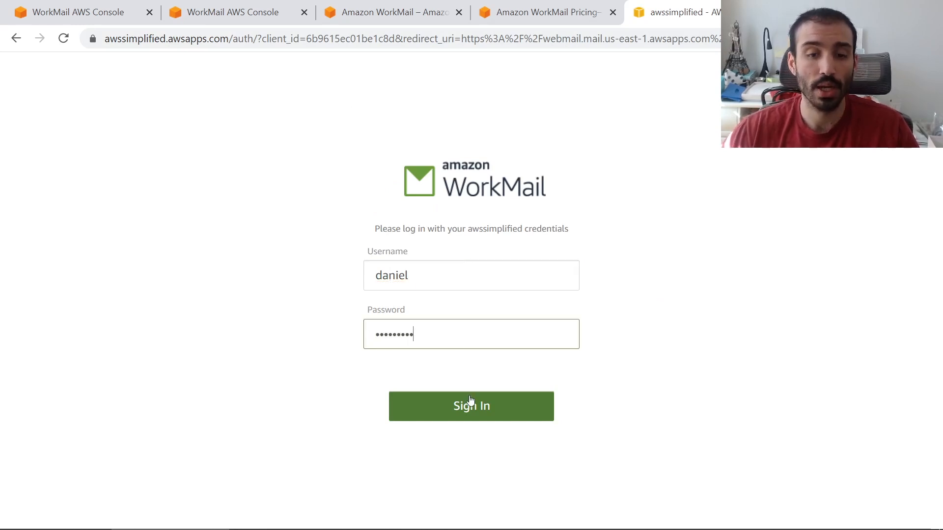
pyautogui.click(470, 406)
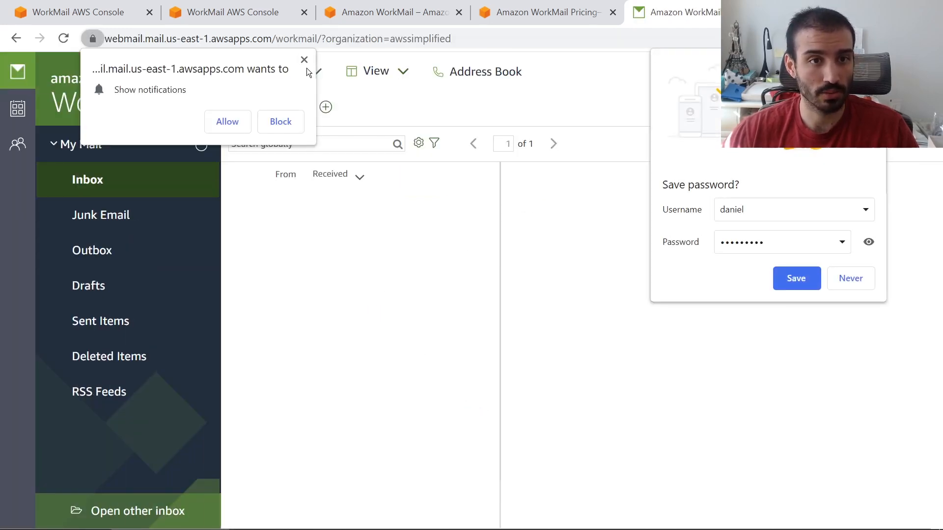
# - Dismiss the notification prompt and read the test message from awssimplified saying "Hello, other Daniel."
pyautogui.click(305, 60)
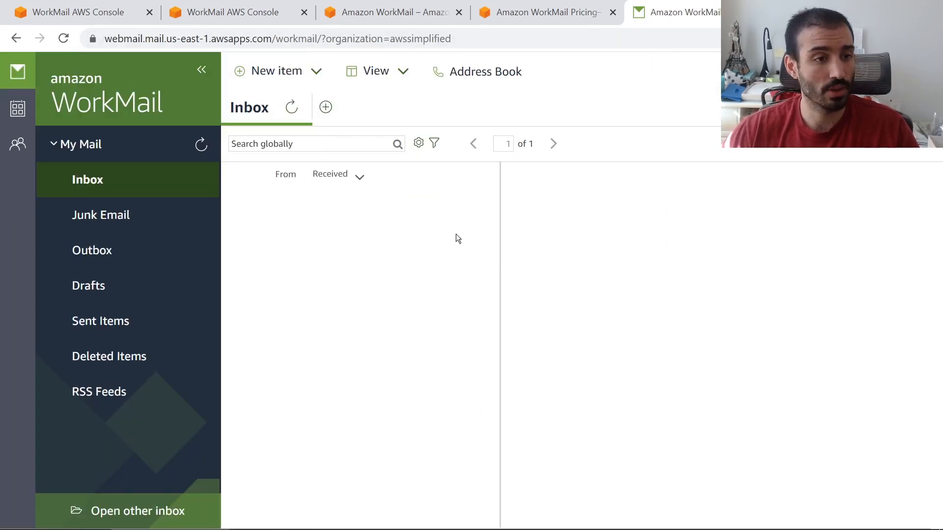
pyautogui.moveTo(419, 213)
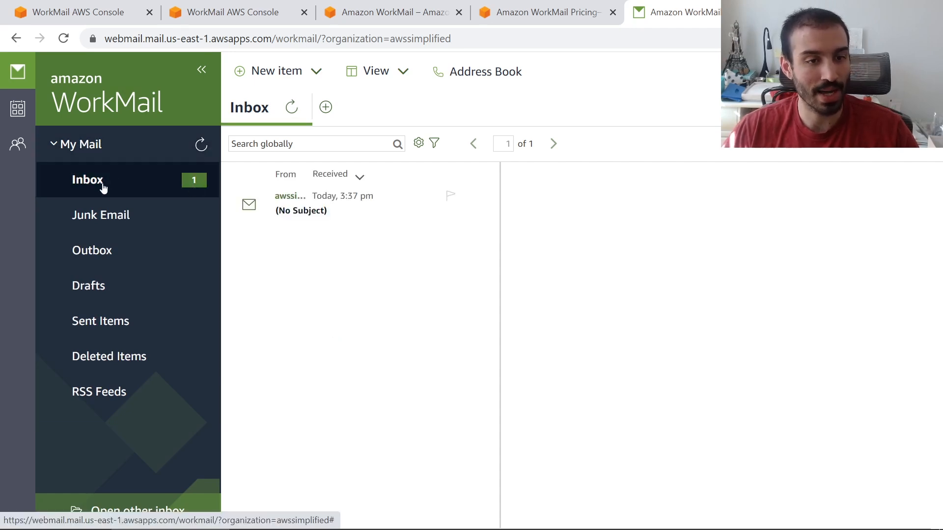
pyautogui.click(300, 203)
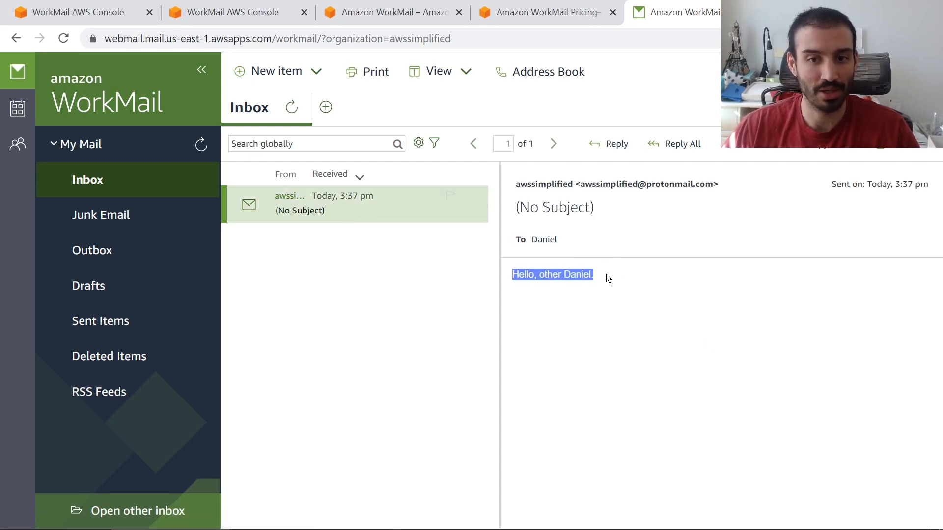
pyautogui.click(620, 280)
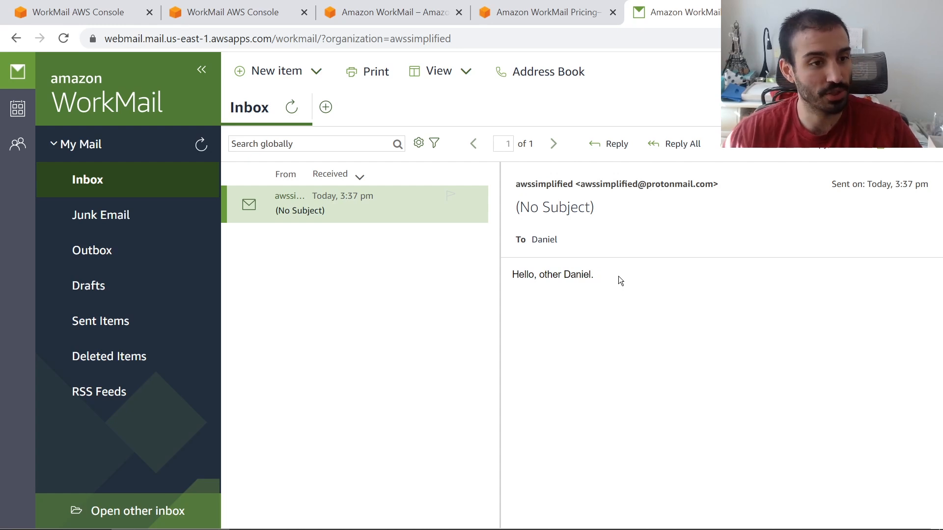